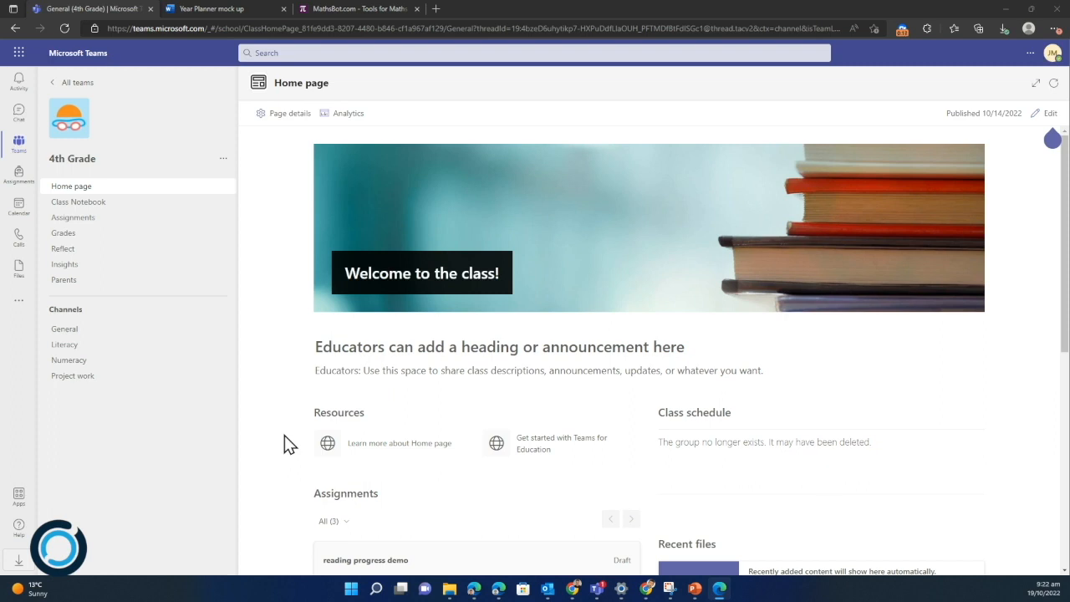
mouse_move(203, 203)
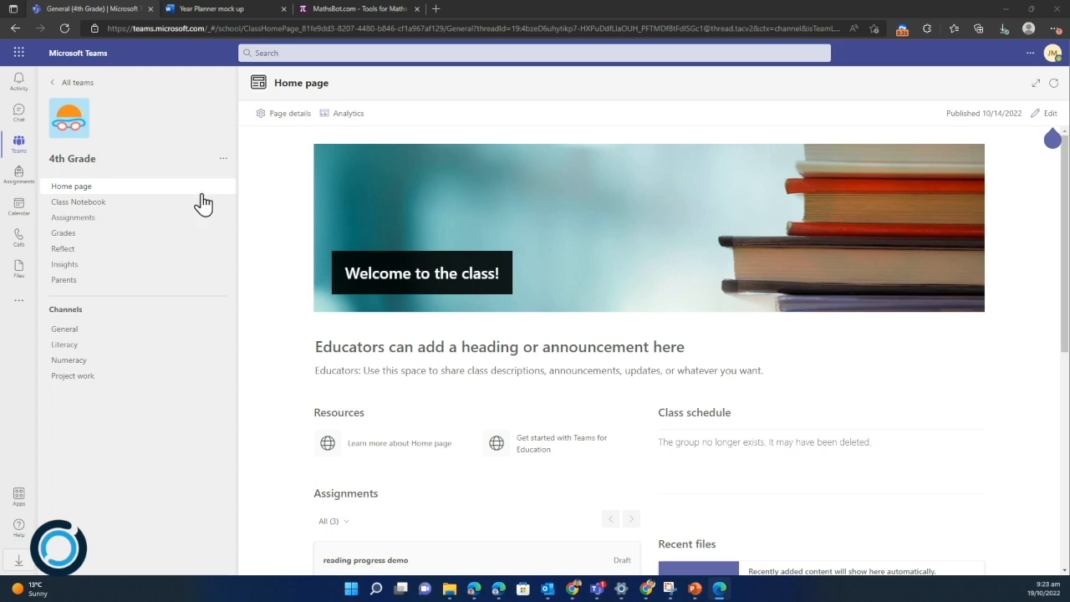
mouse_move(78, 335)
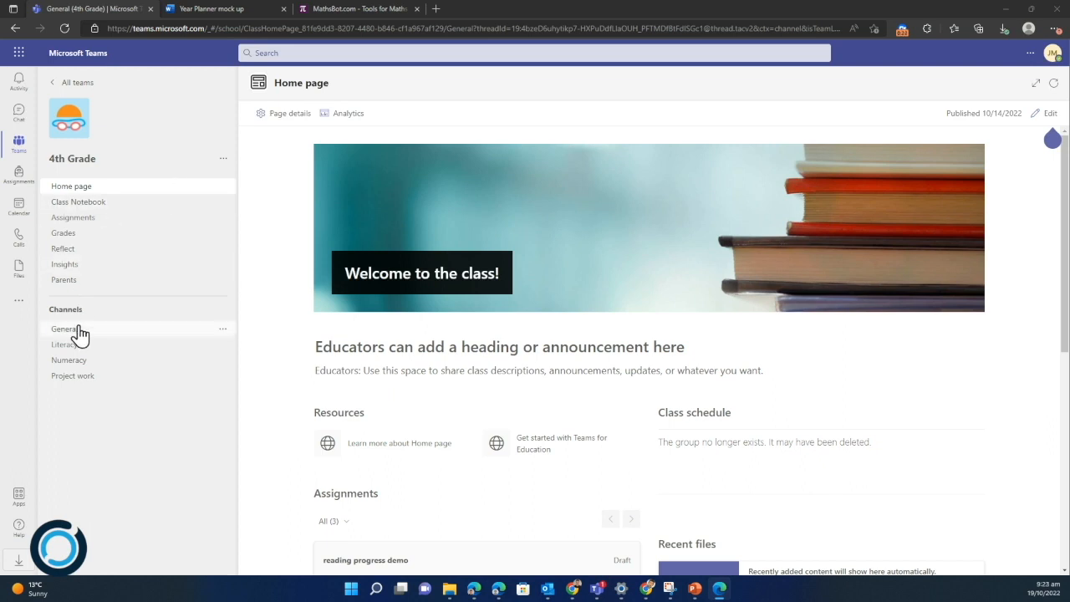
mouse_move(101, 339)
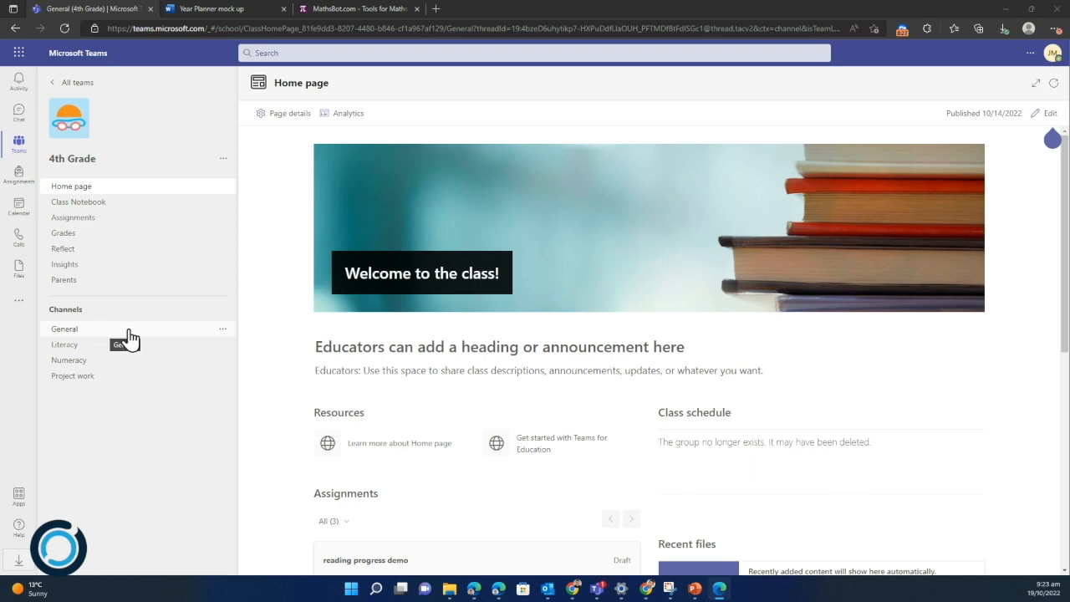
Step: Switch the 4th Grade team to its General channel's conversation posts
click(64, 328)
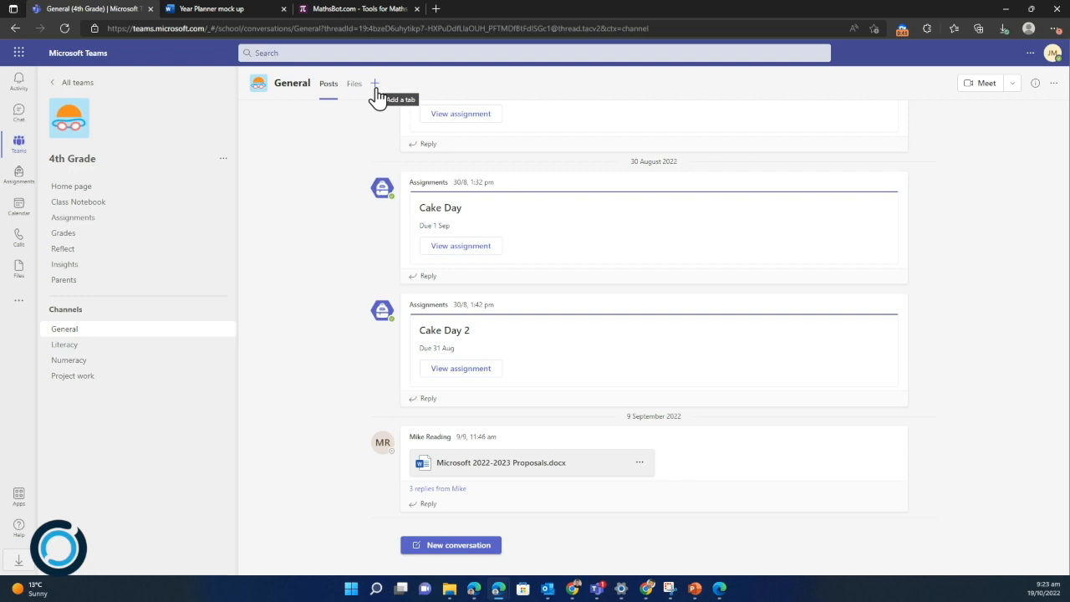
Step: Bring up the Add a tab app gallery for the General channel
click(379, 83)
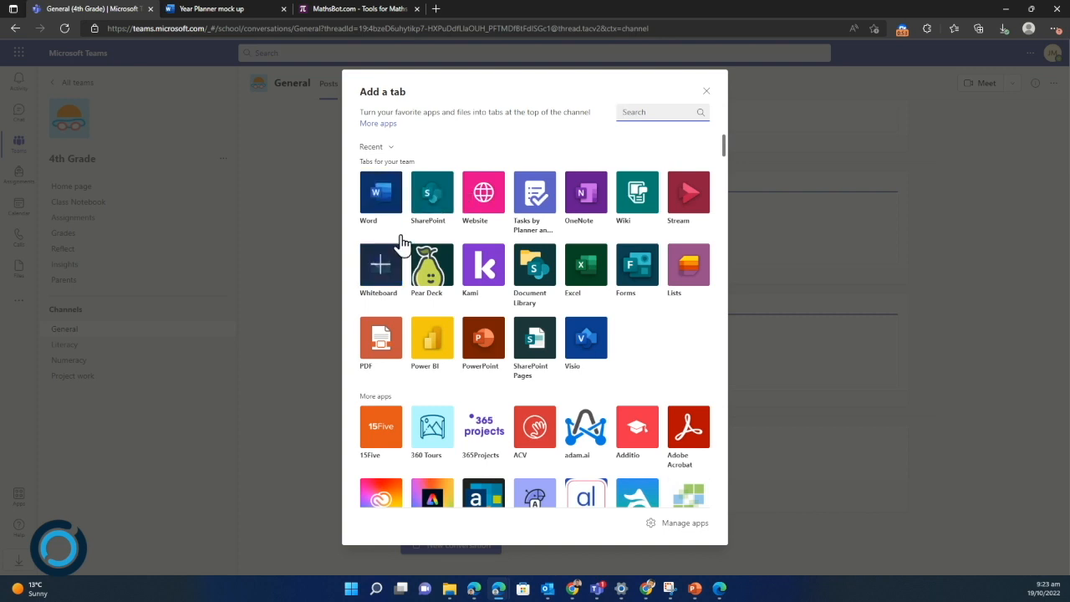
Step: Choose Word and save Year Planner mock up.docx from My files as the tab
click(380, 192)
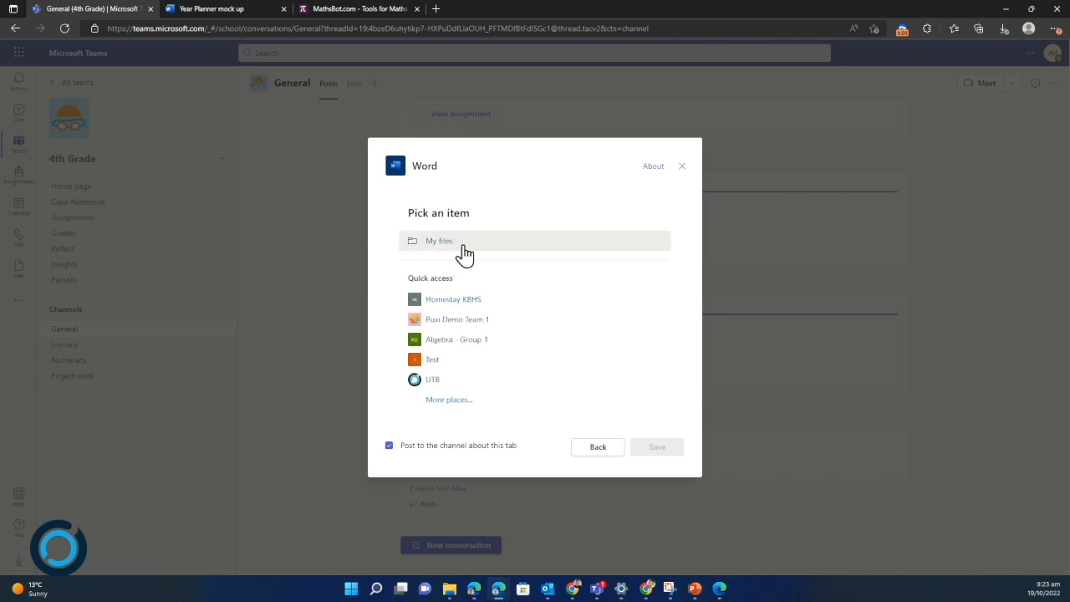
mouse_move(465, 324)
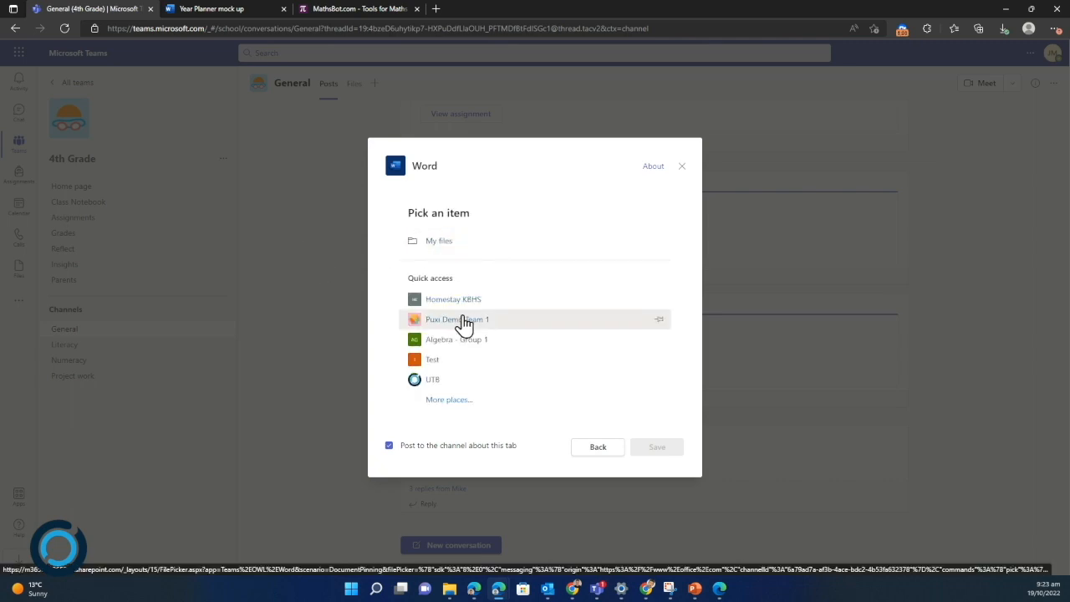
mouse_move(410, 312)
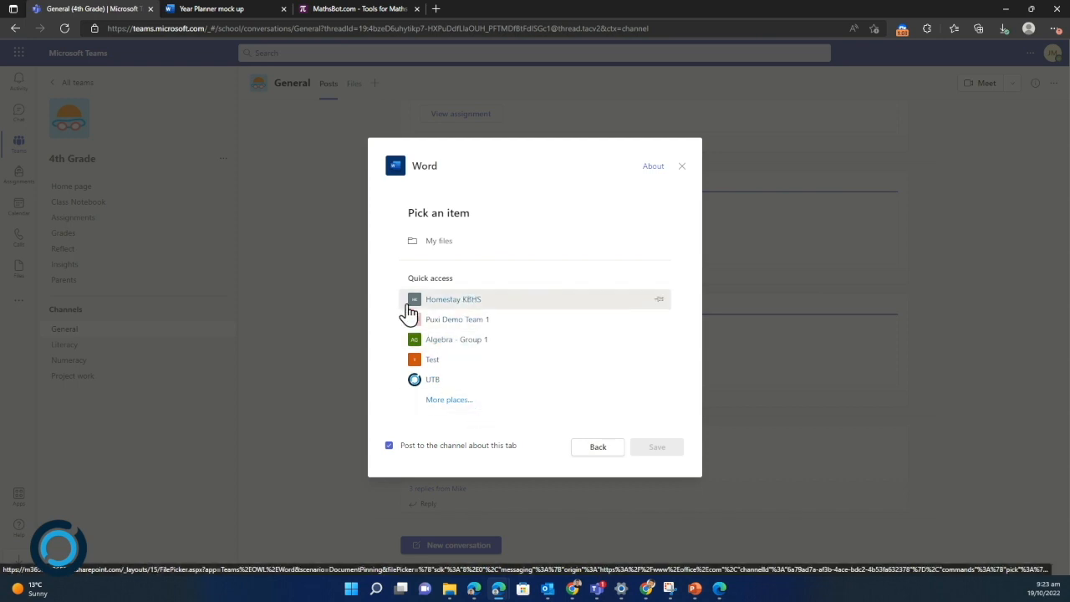
mouse_move(388, 280)
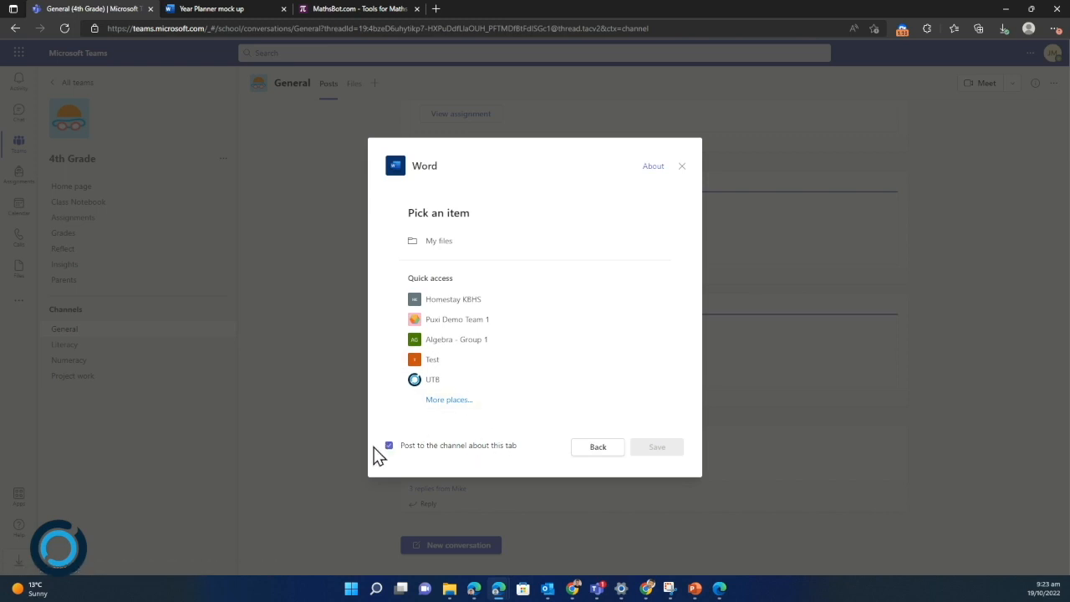
mouse_move(537, 464)
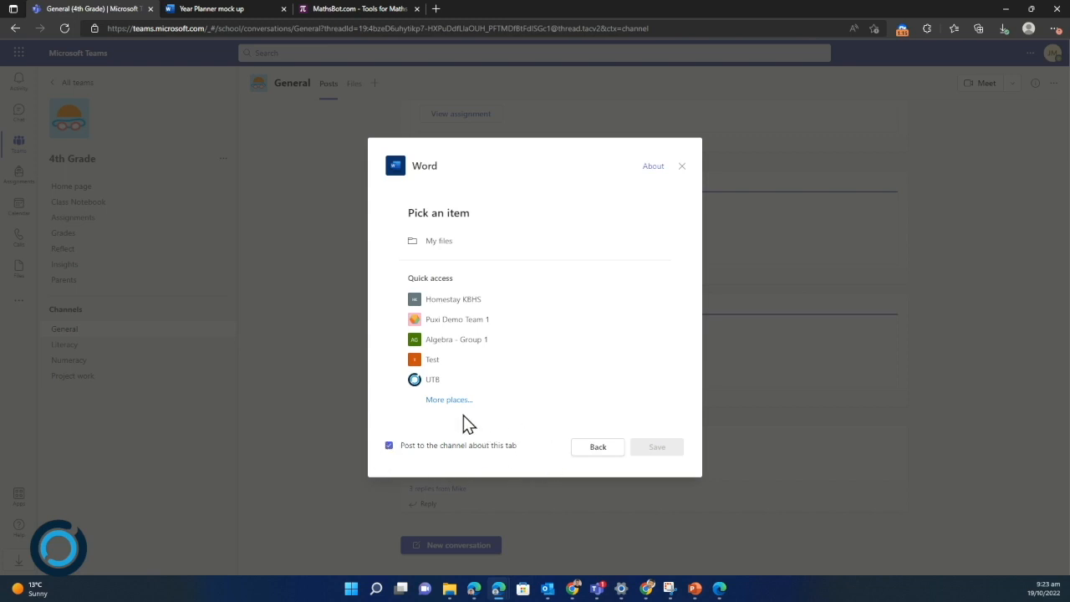
mouse_move(595, 190)
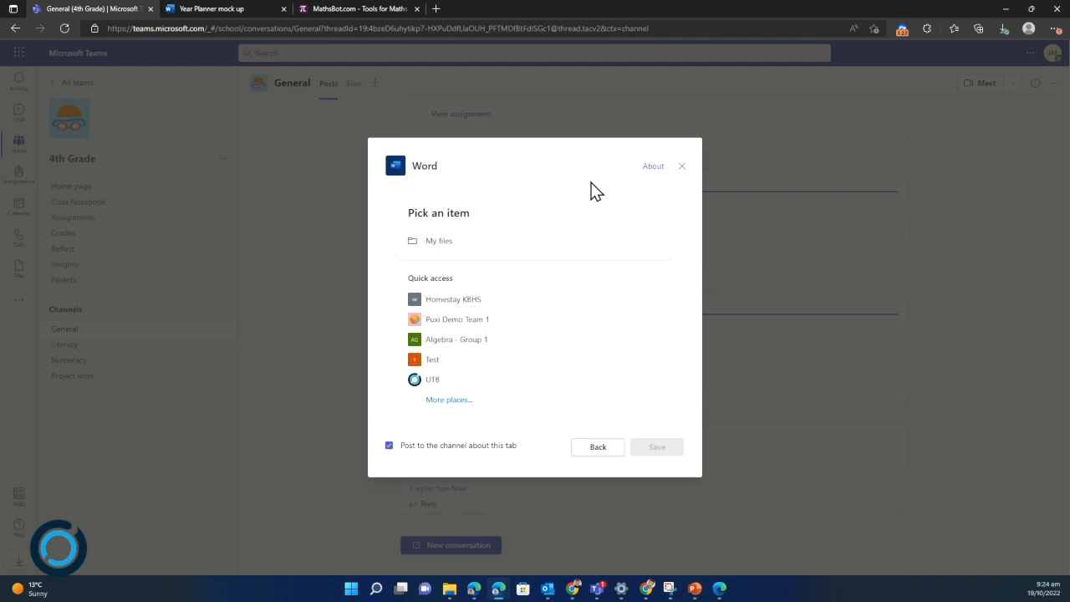
mouse_move(468, 246)
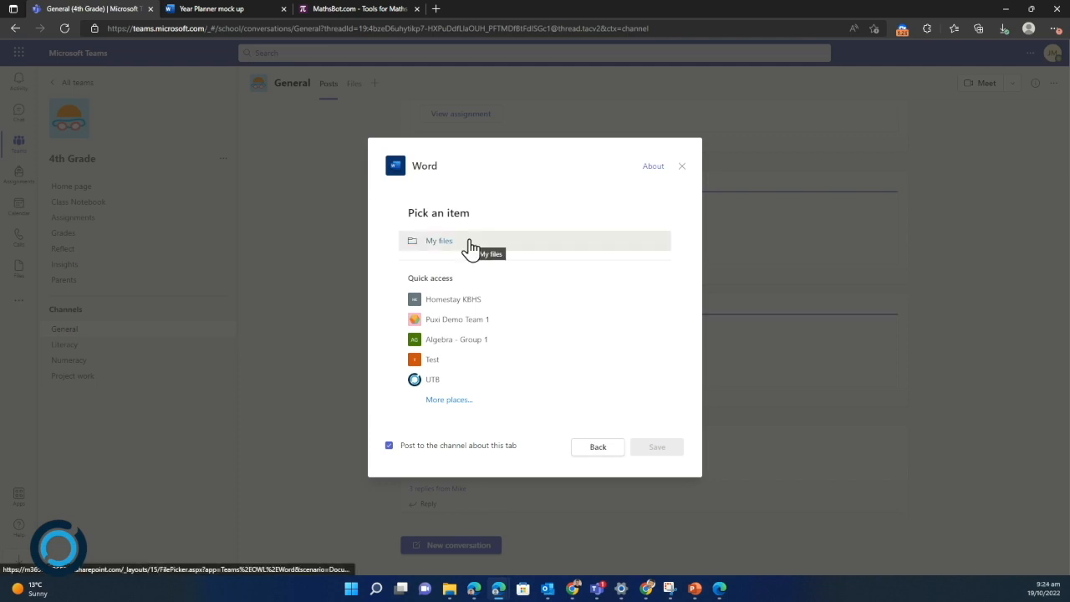
click(440, 241)
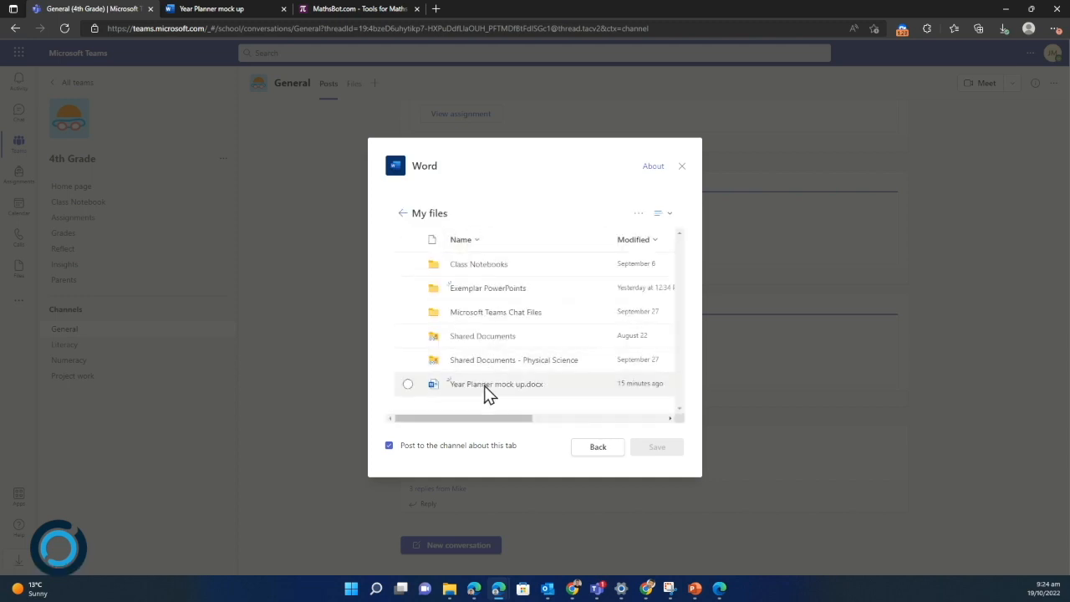
mouse_move(502, 386)
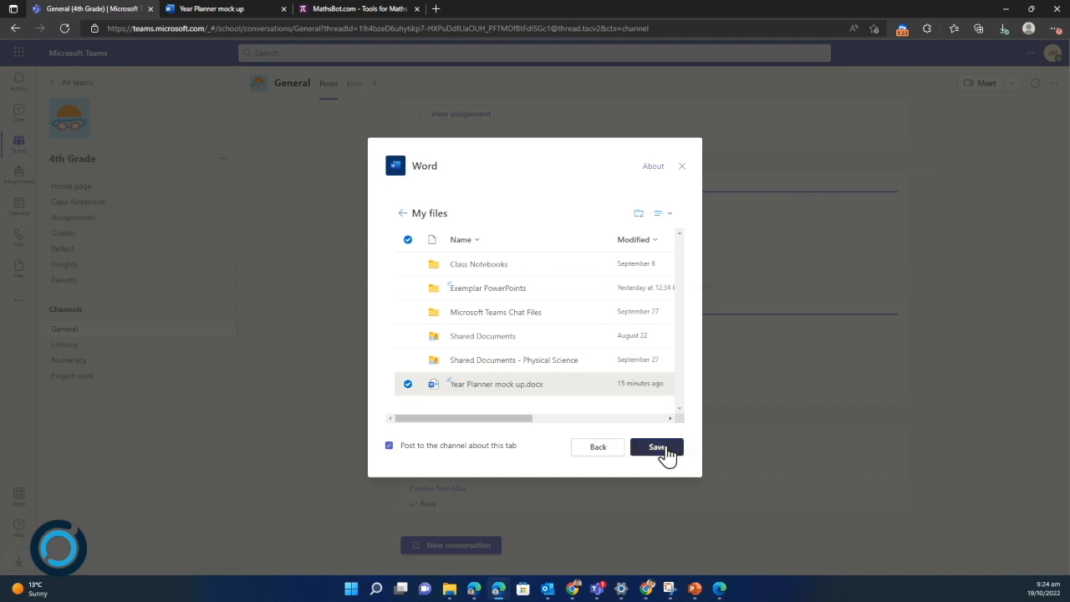
click(656, 447)
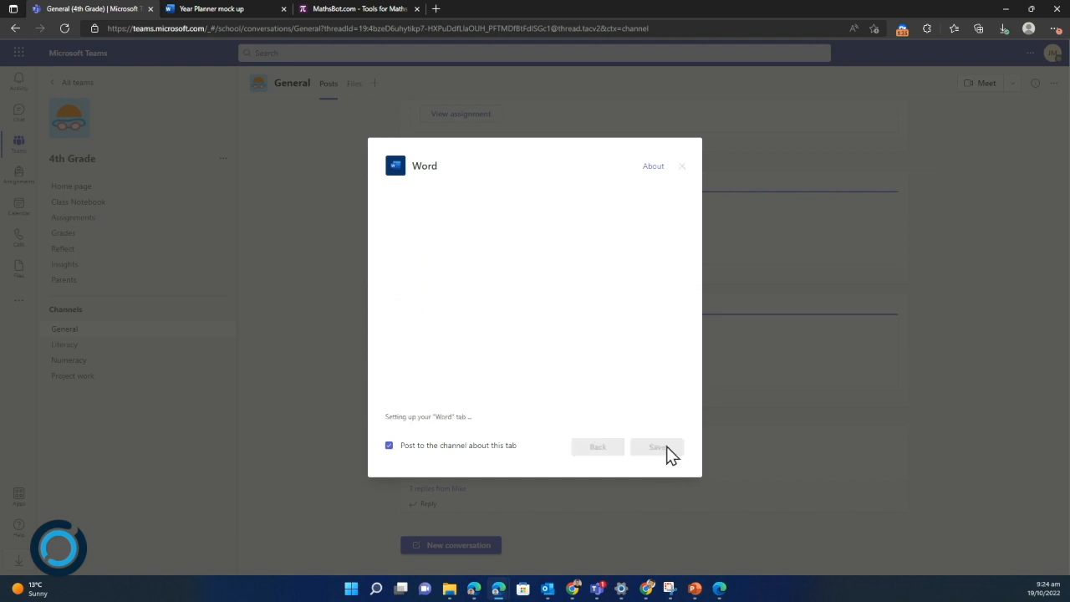
Step: Check the channel's Files, then view the new Year Planner mock up tab
click(657, 446)
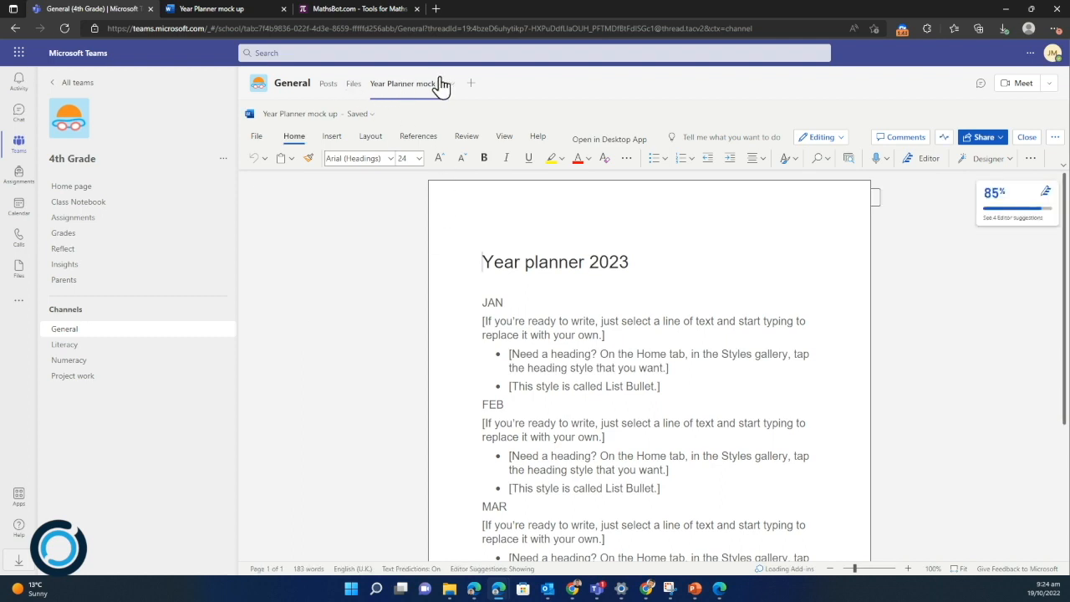
mouse_move(356, 83)
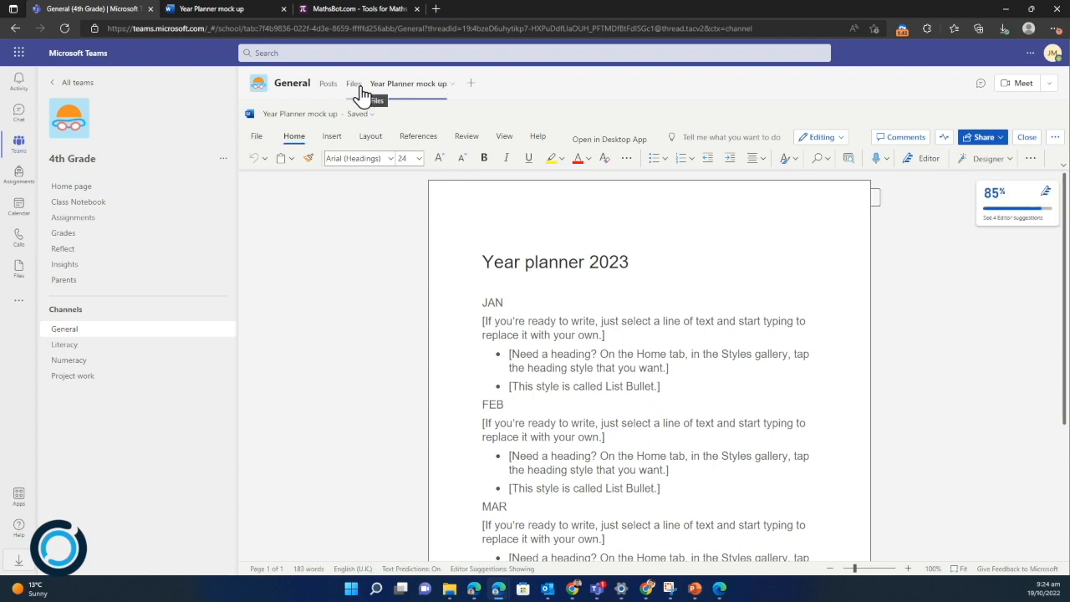
click(354, 83)
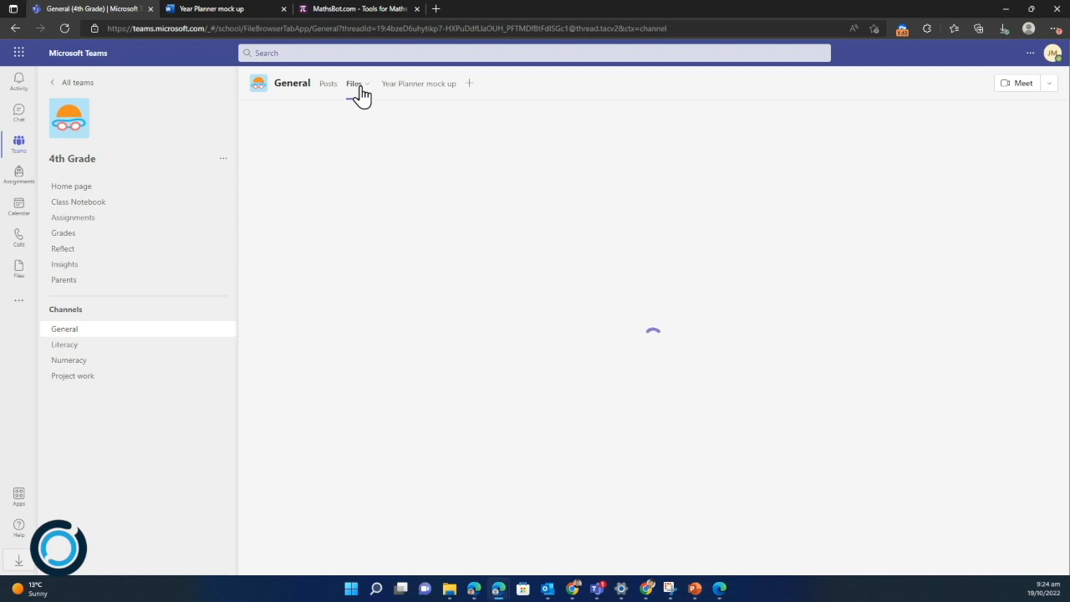
click(352, 83)
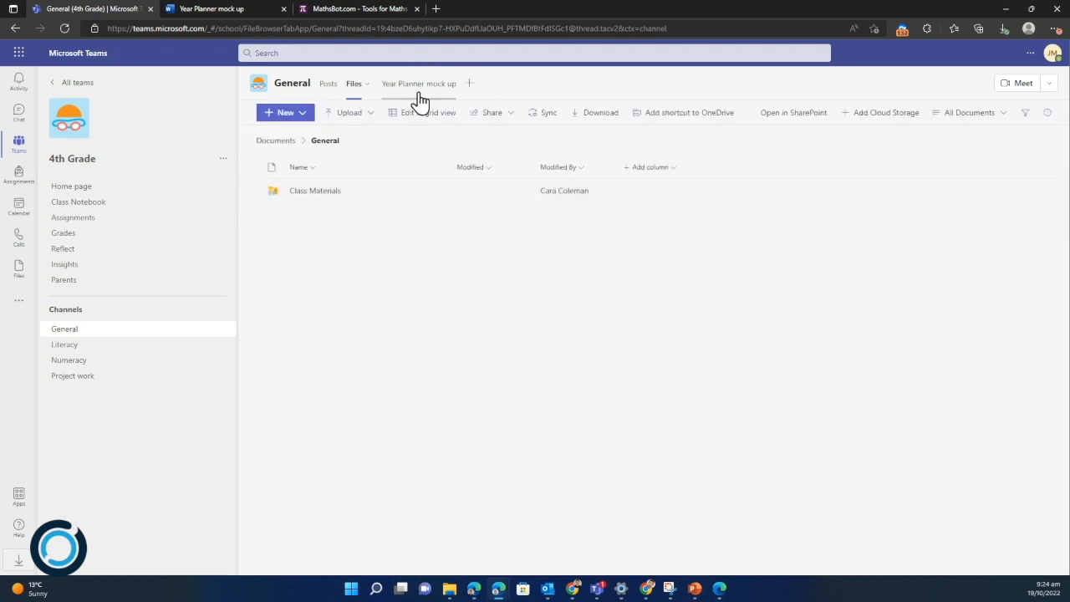
click(416, 83)
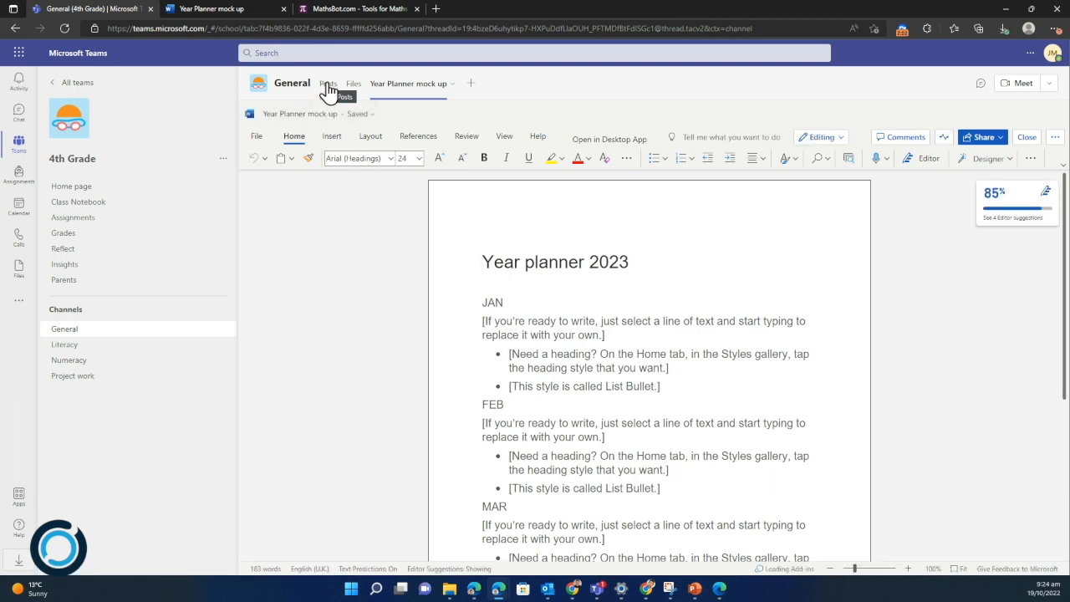
Step: Review the Year Planner tab announcement in Posts, then switch to Numeracy
click(329, 83)
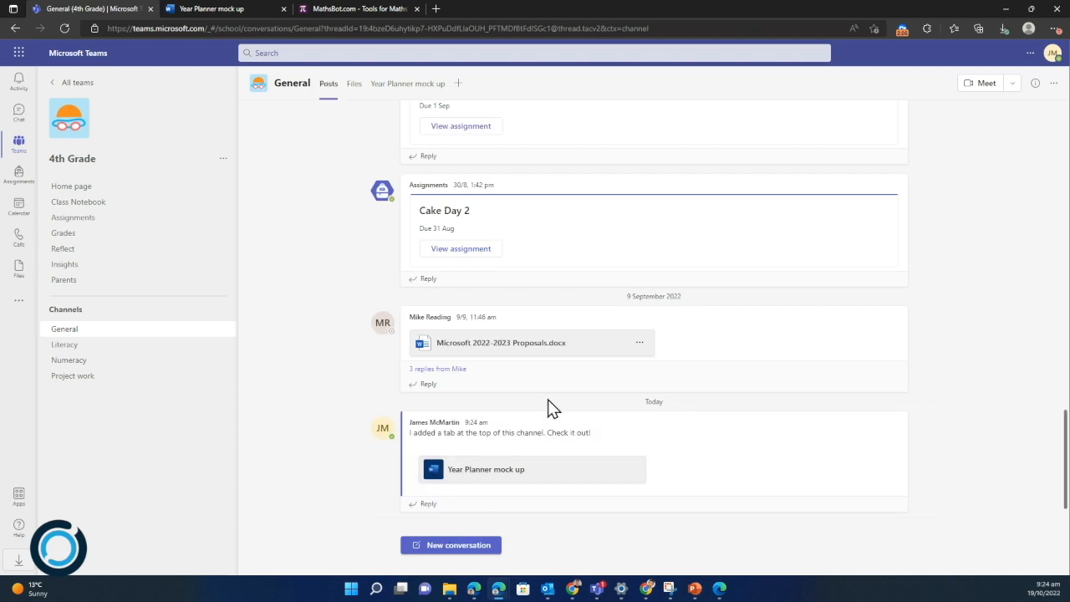
mouse_move(582, 542)
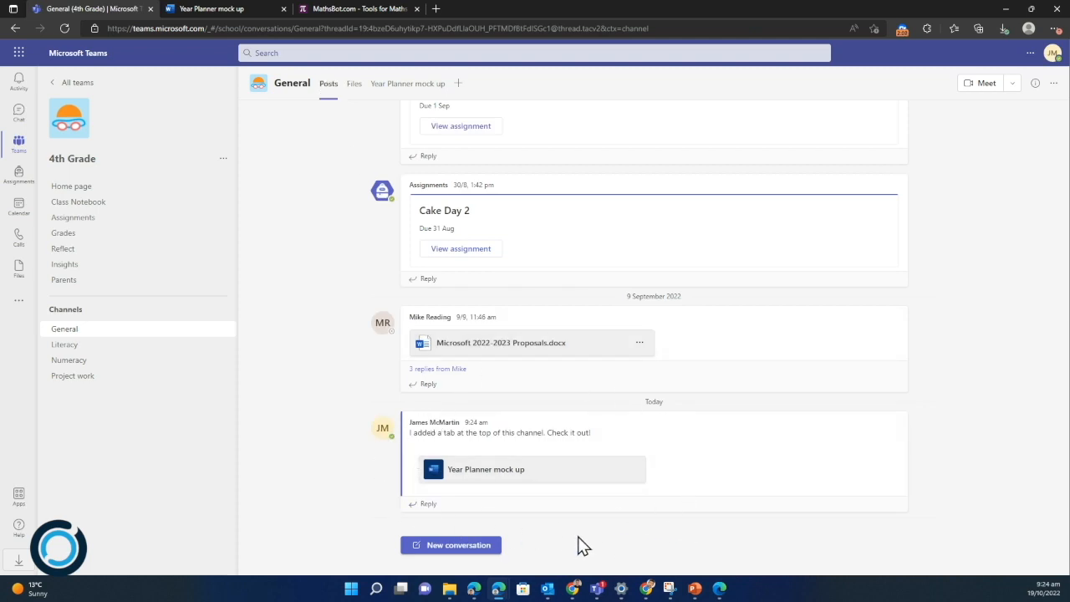
mouse_move(752, 491)
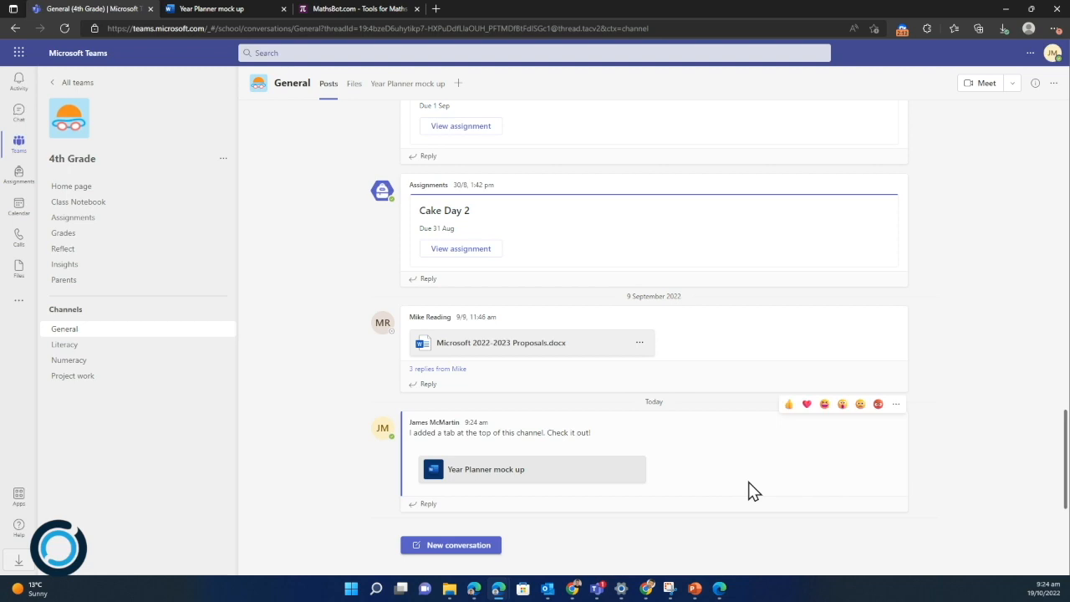
mouse_move(334, 404)
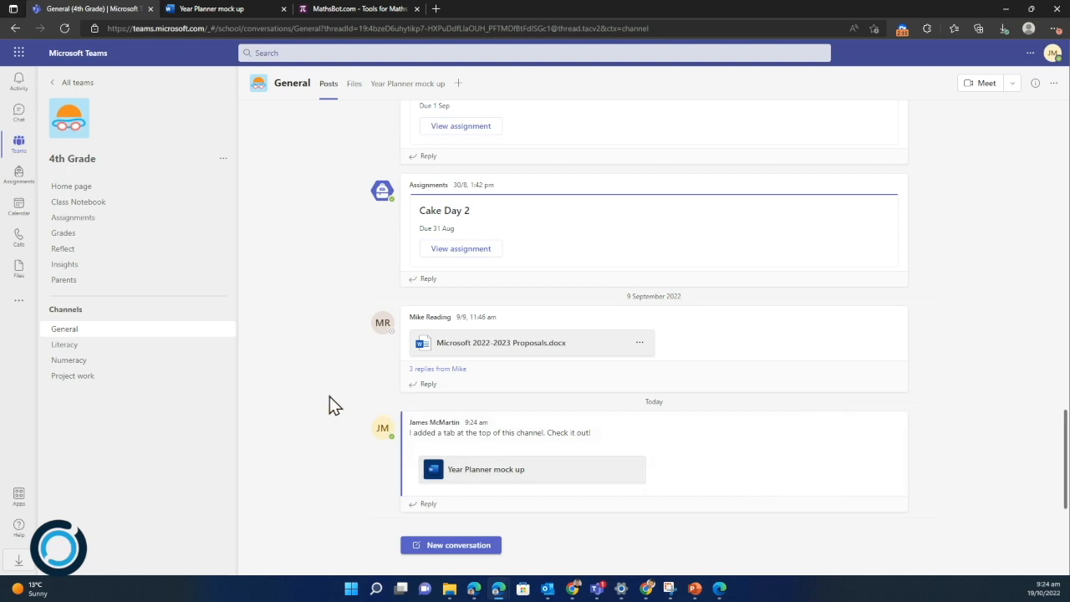
mouse_move(98, 353)
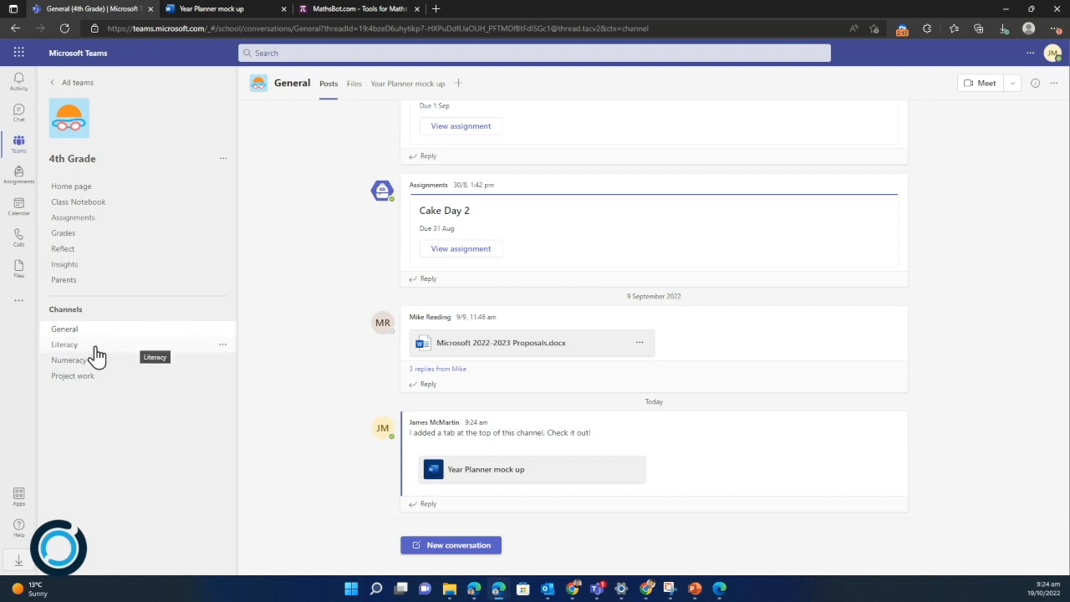
mouse_move(120, 363)
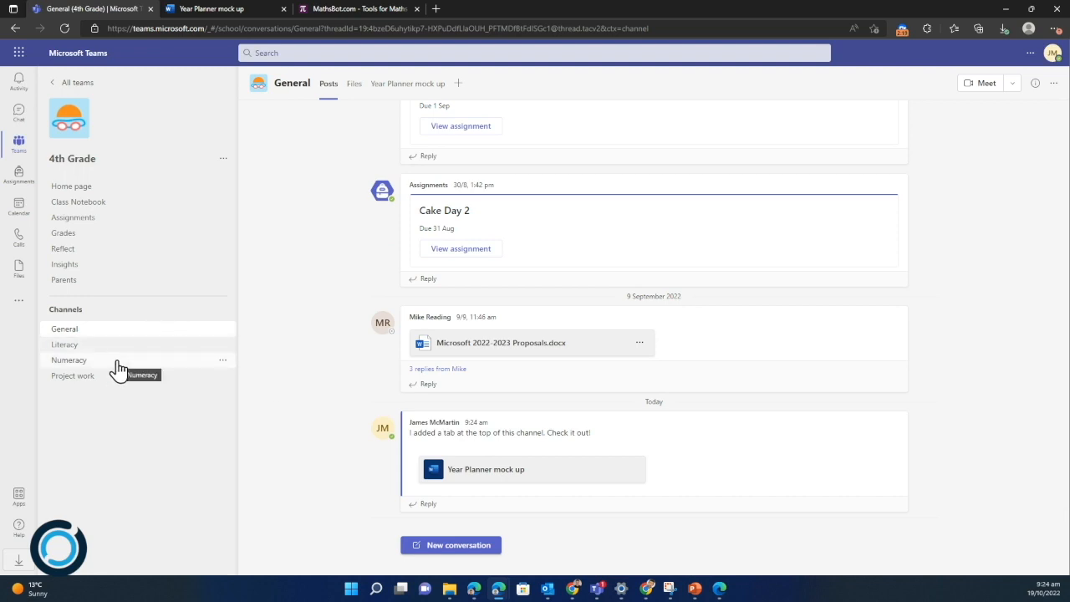
click(69, 359)
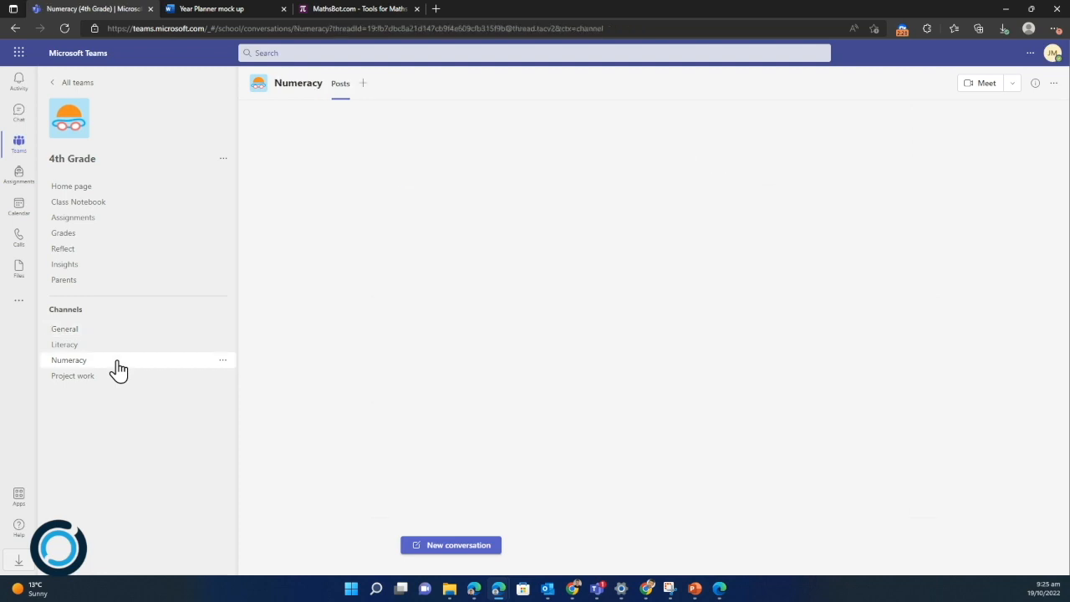
Step: Start a new Website tab in the Numeracy channel
click(70, 359)
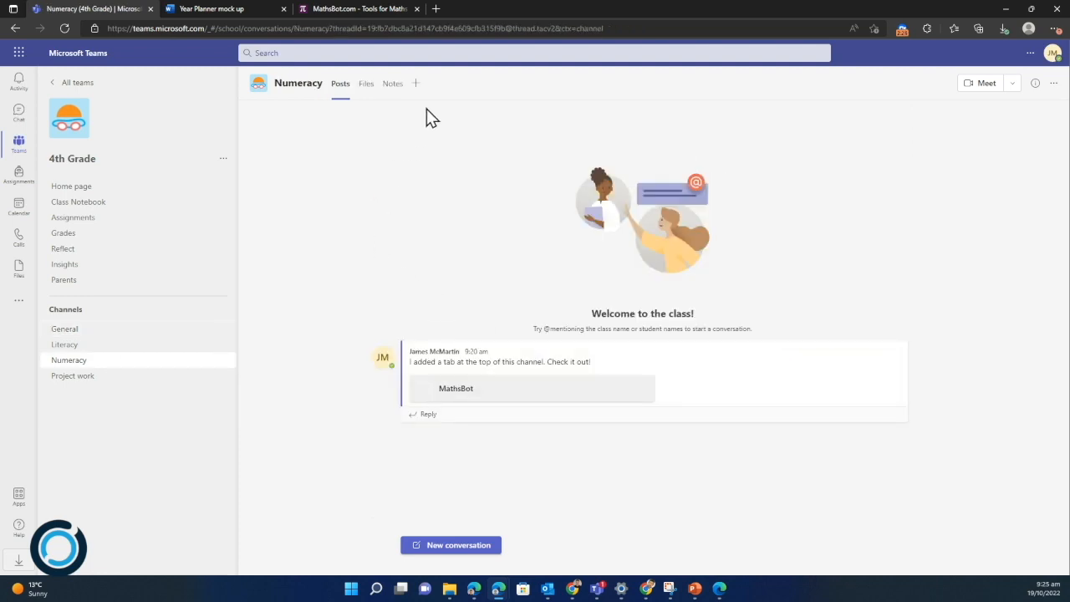
click(415, 83)
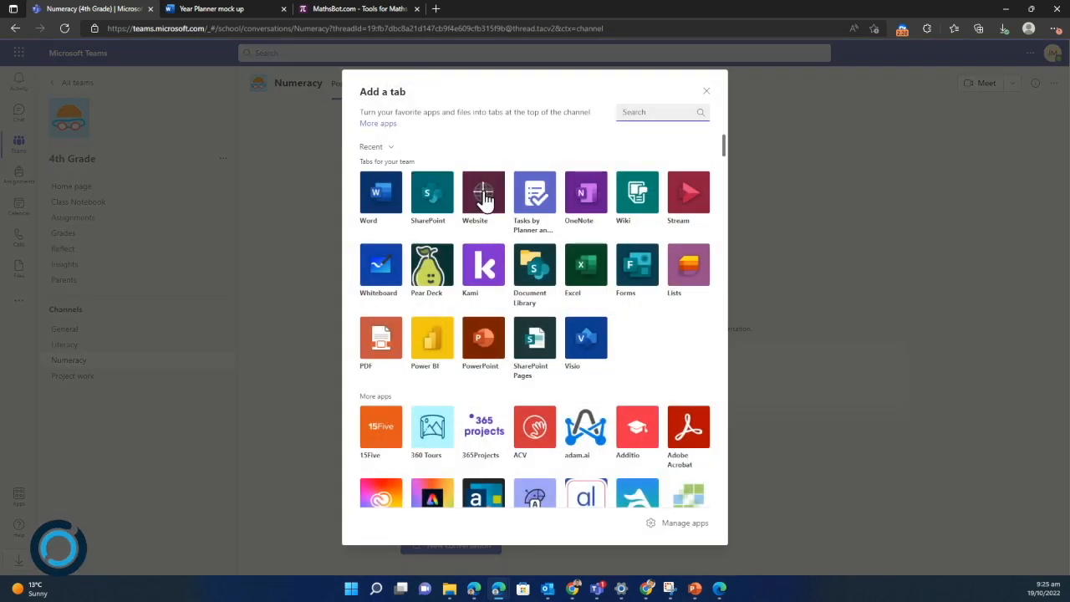
mouse_move(483, 197)
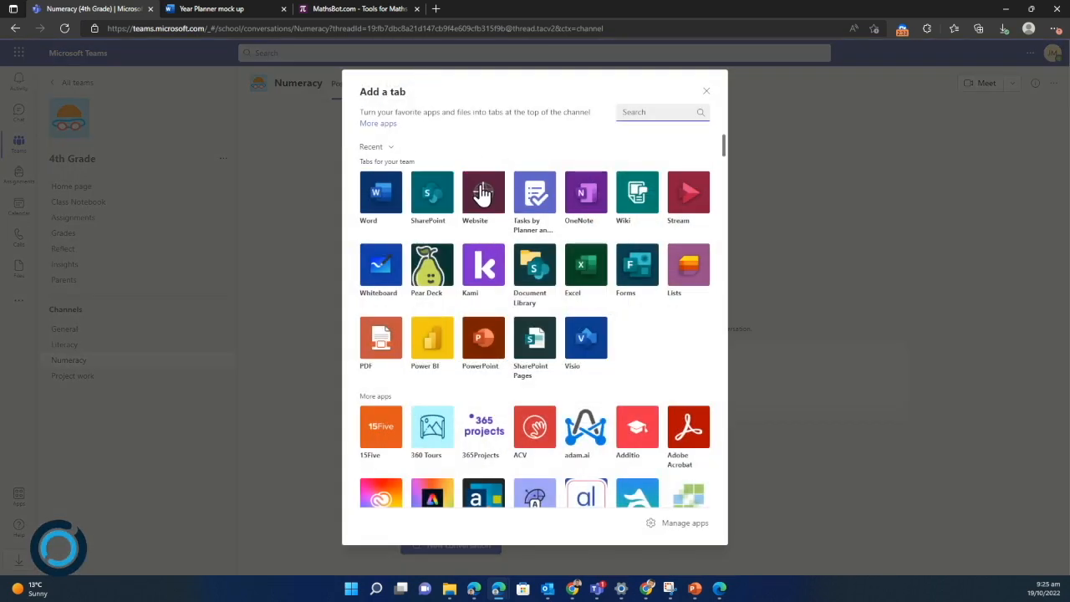
click(482, 192)
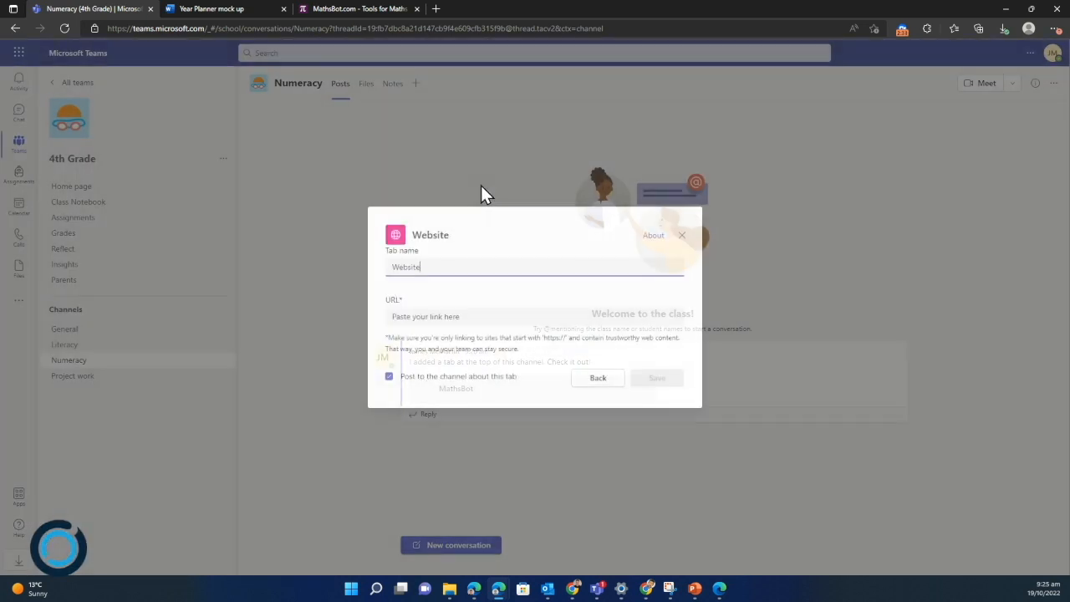
text(MathsB)
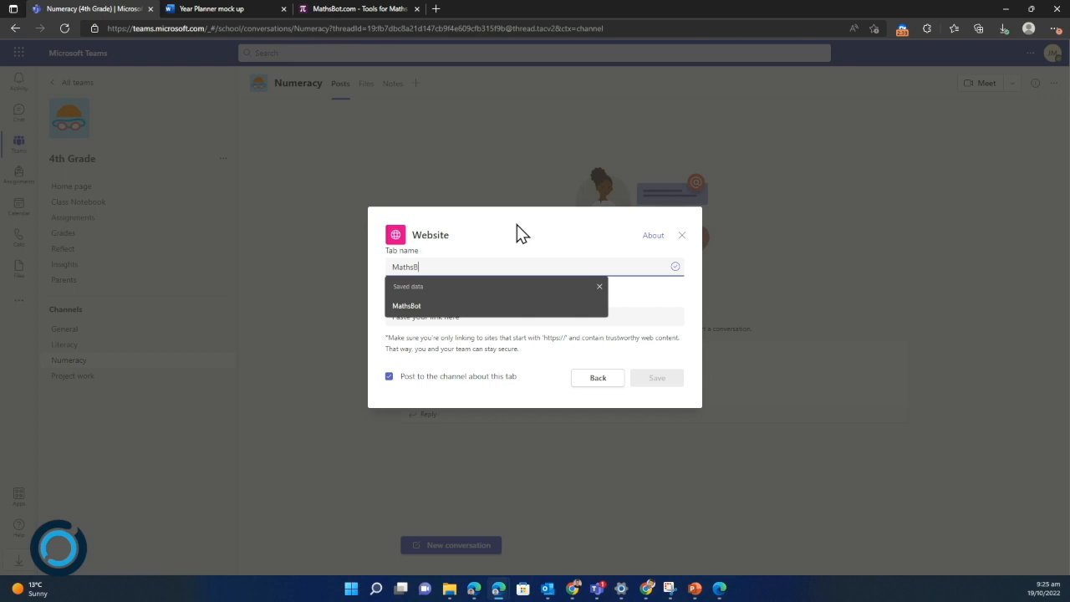
click(407, 306)
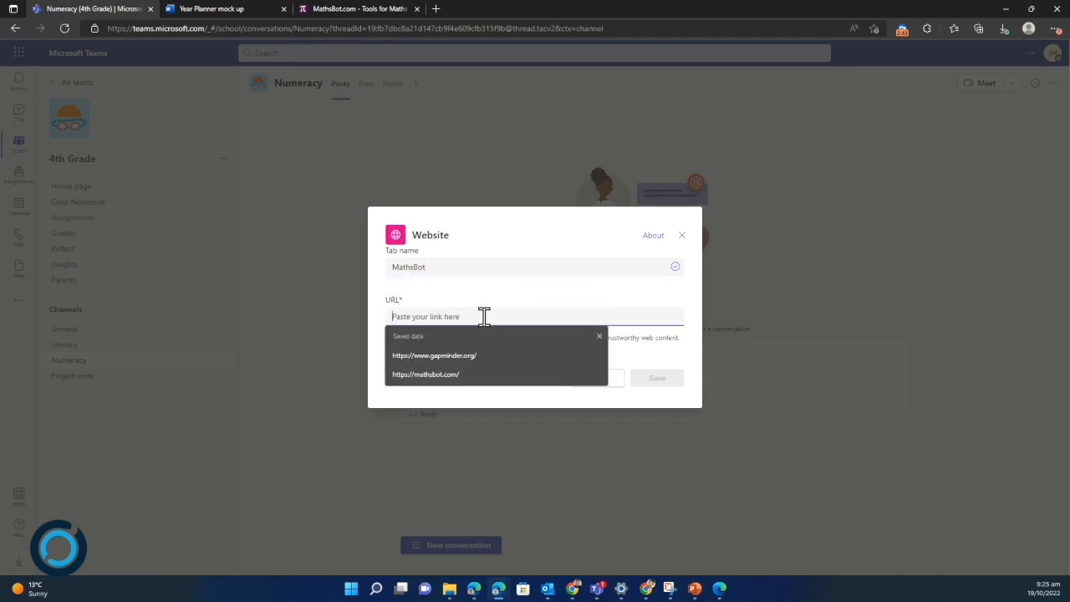
click(355, 9)
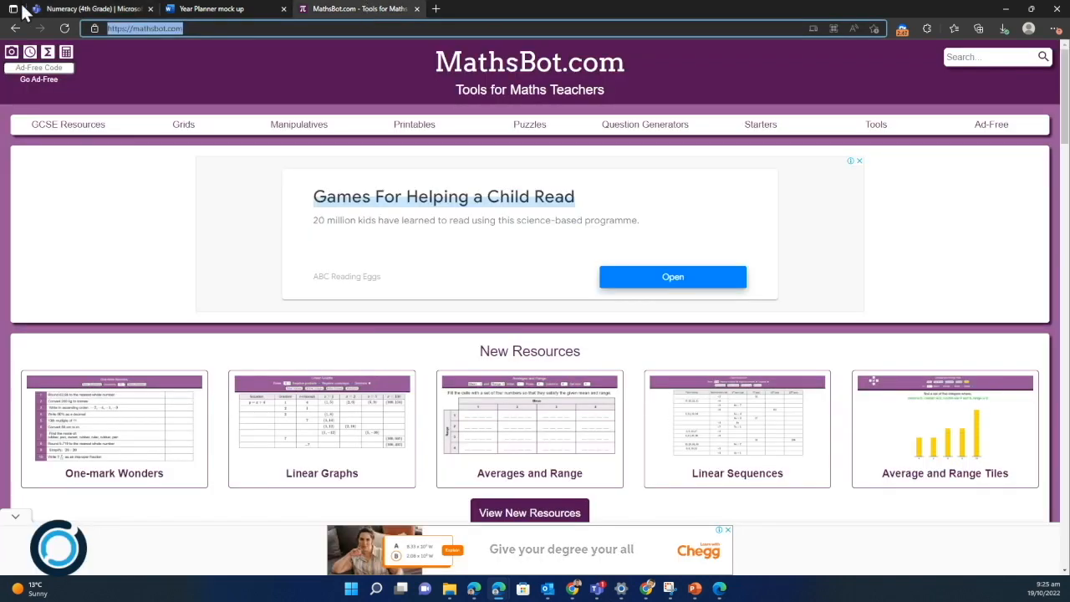
click(88, 8)
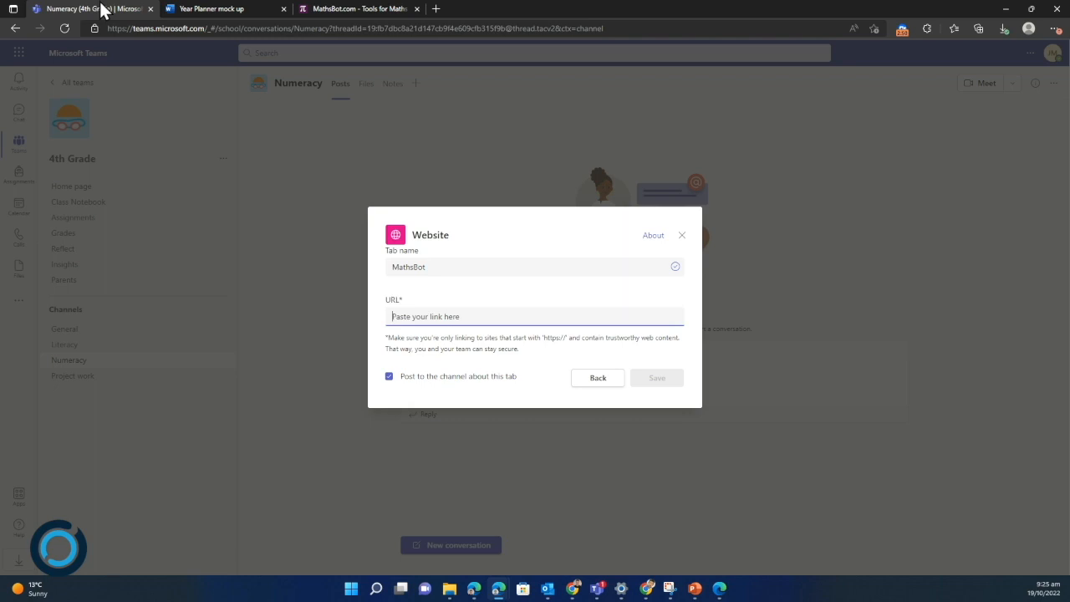
text(https://mathsbot.com/)
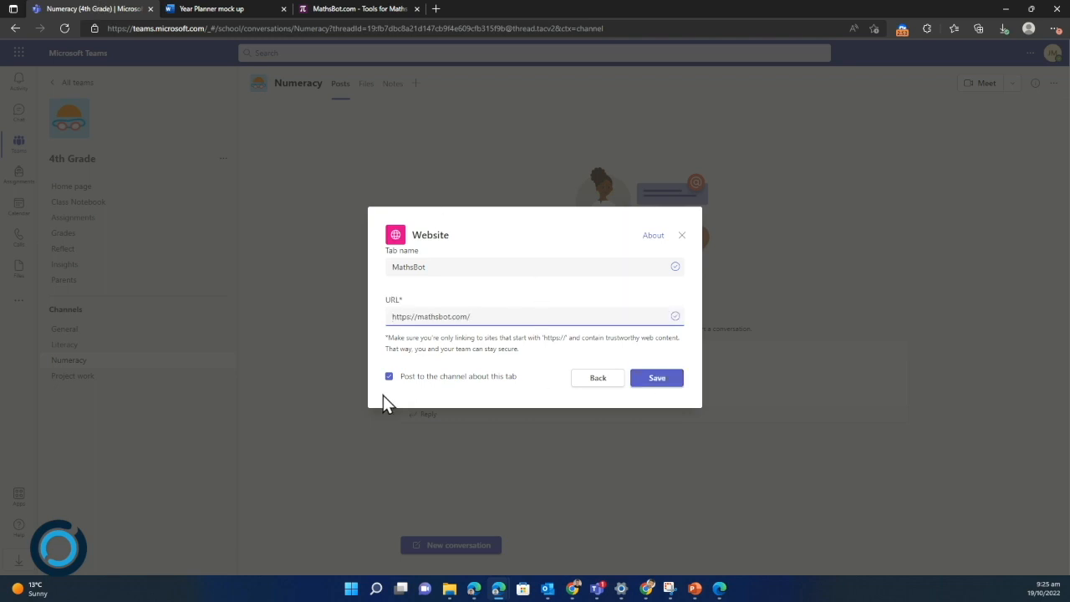
click(389, 376)
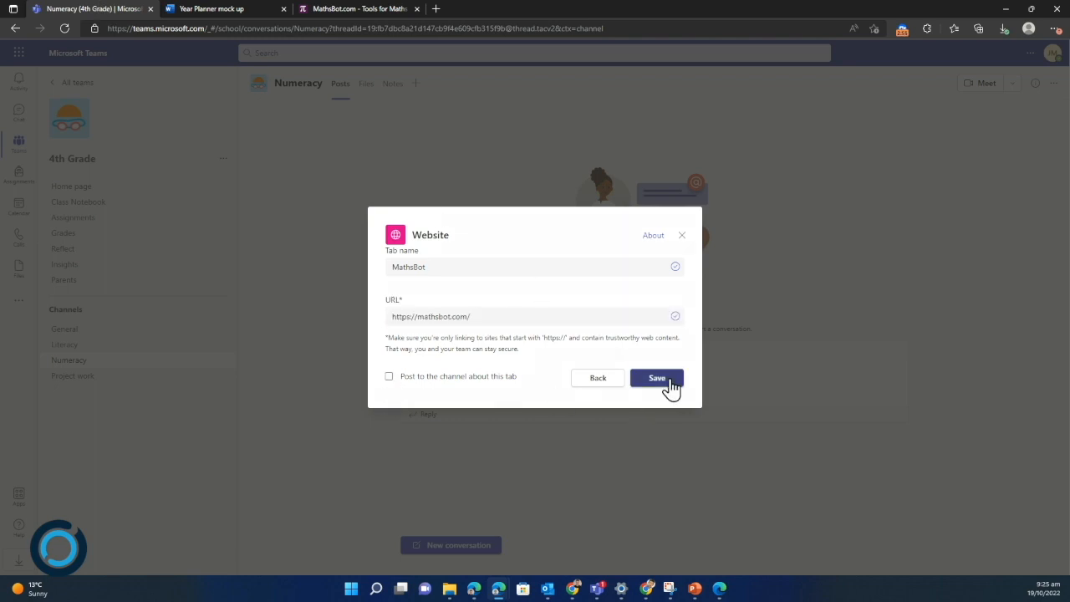
click(656, 378)
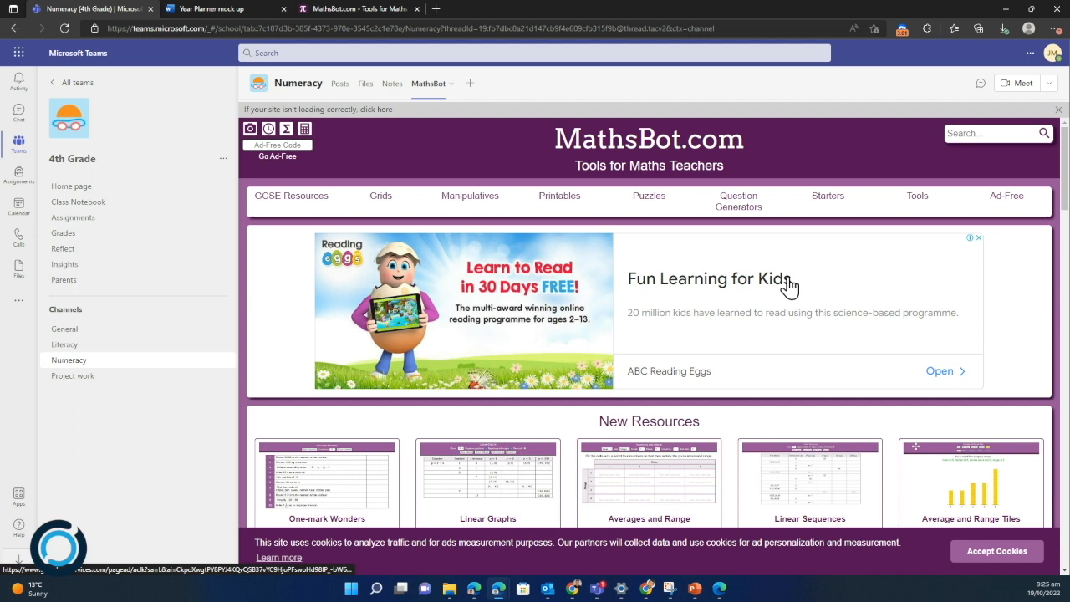
Step: Browse MathsBot's Puzzles collection and load the Four Operations Puzzle
scroll(down, 3)
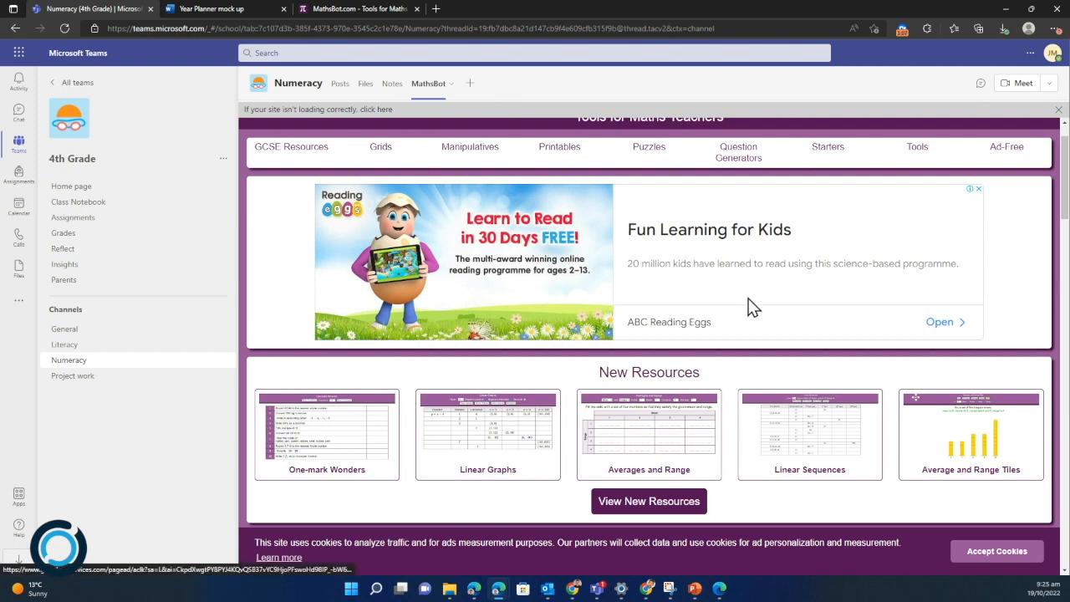
scroll(down, 3)
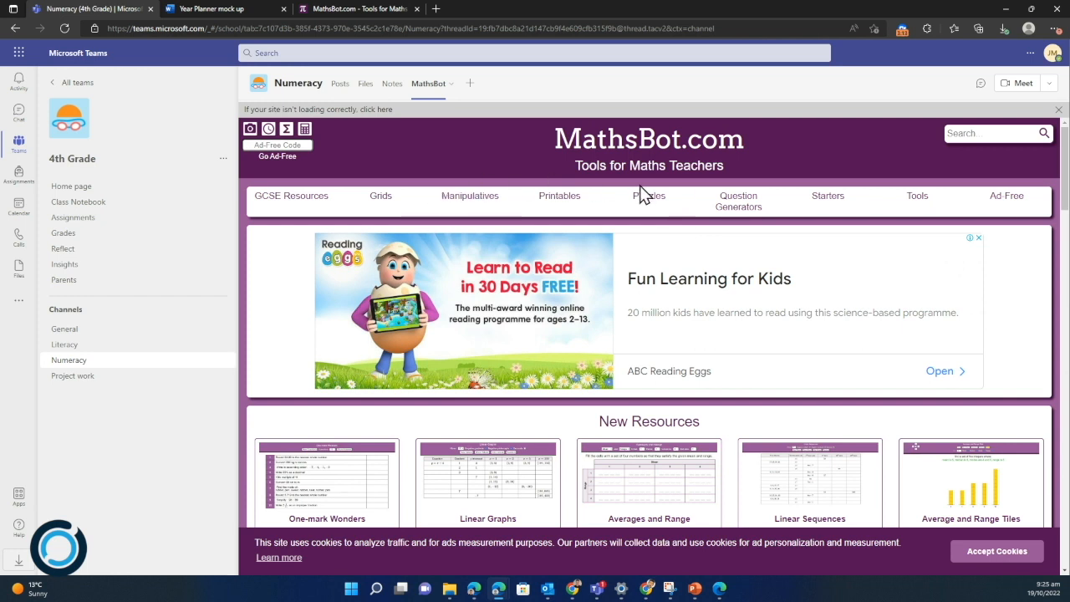
click(649, 196)
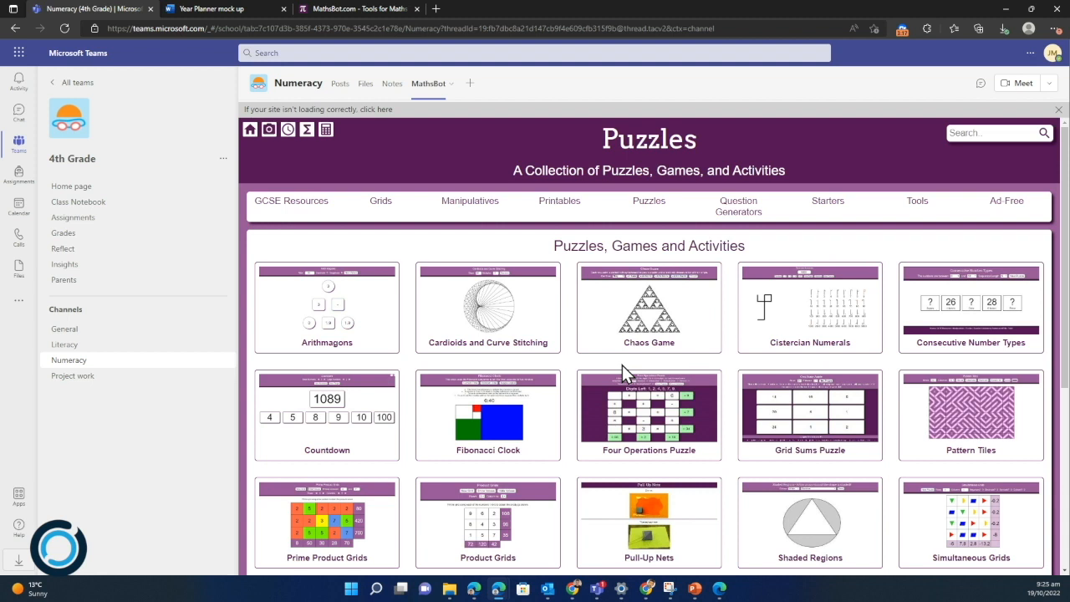
scroll(down, 3)
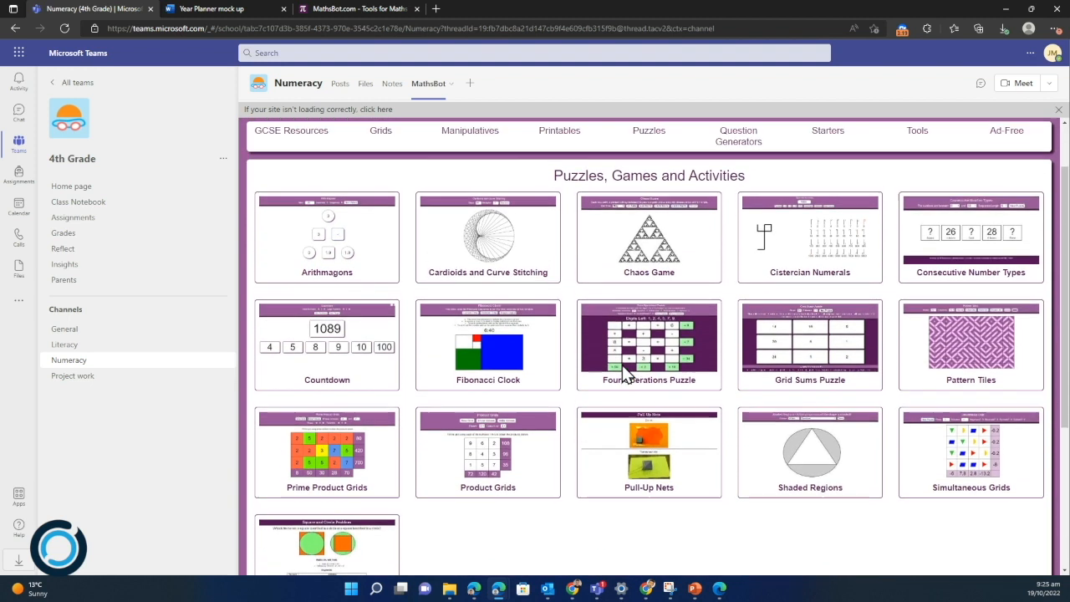
click(648, 344)
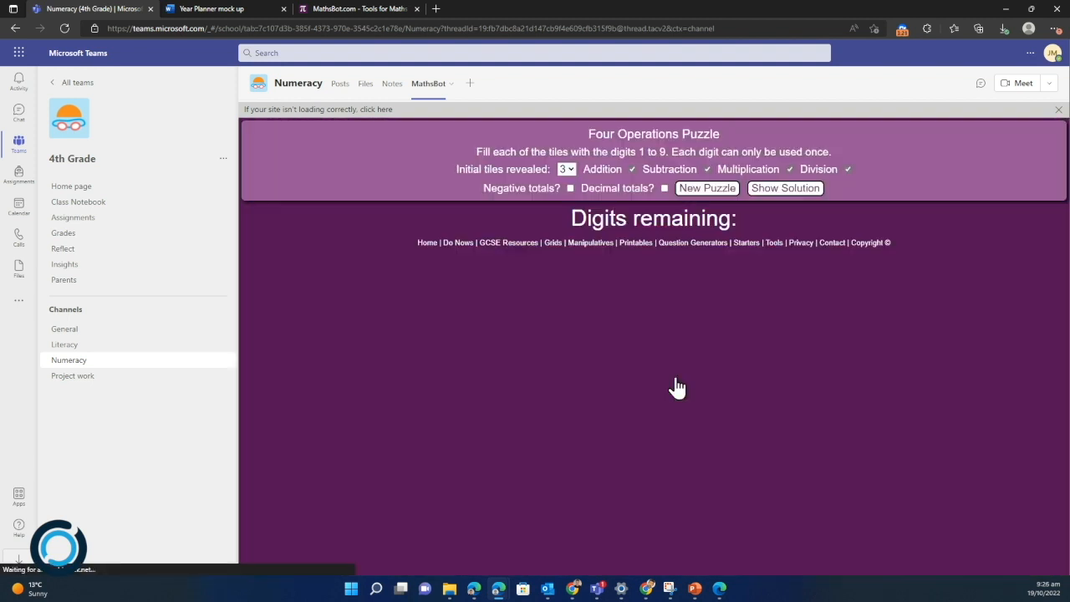
click(707, 187)
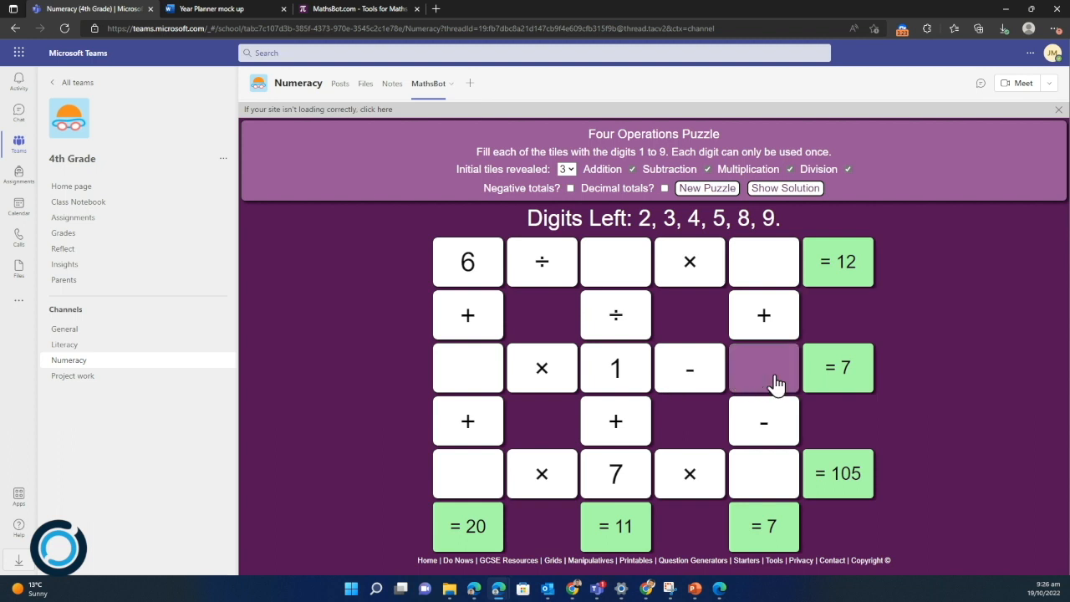
mouse_move(377, 313)
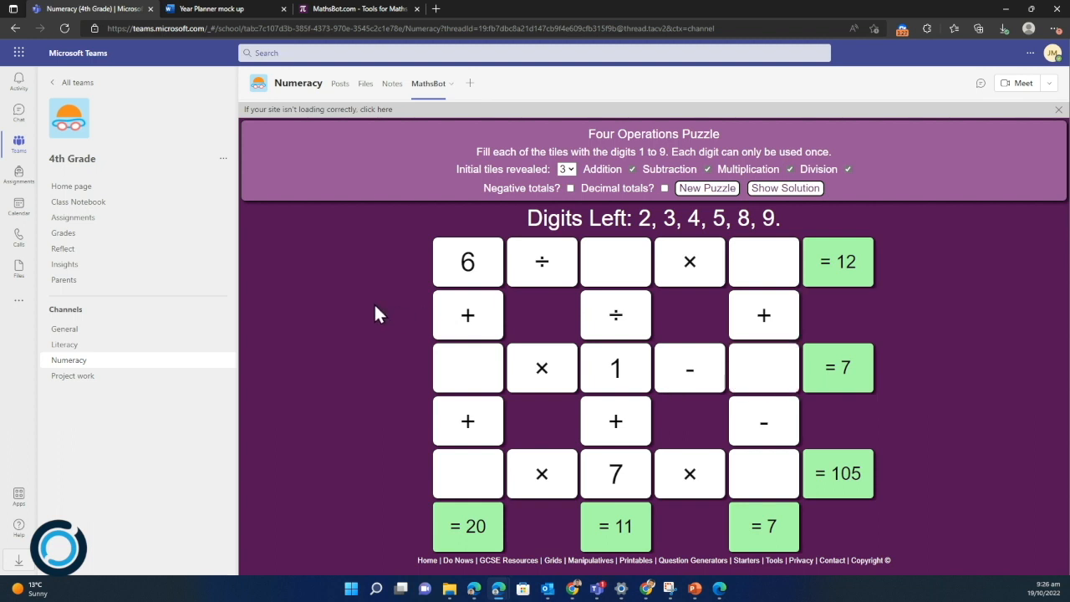
mouse_move(305, 369)
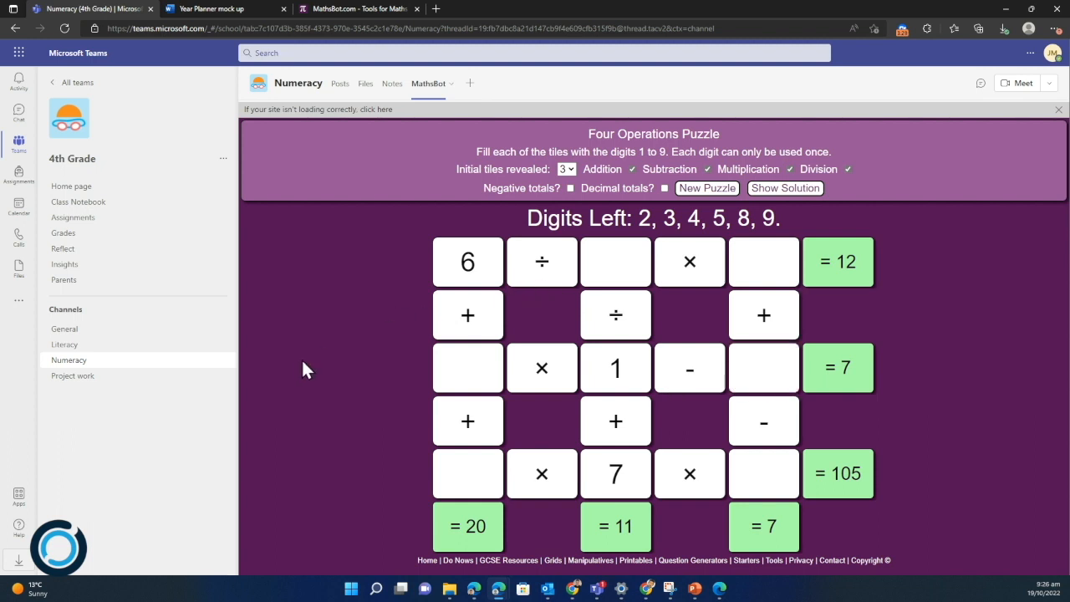
mouse_move(180, 351)
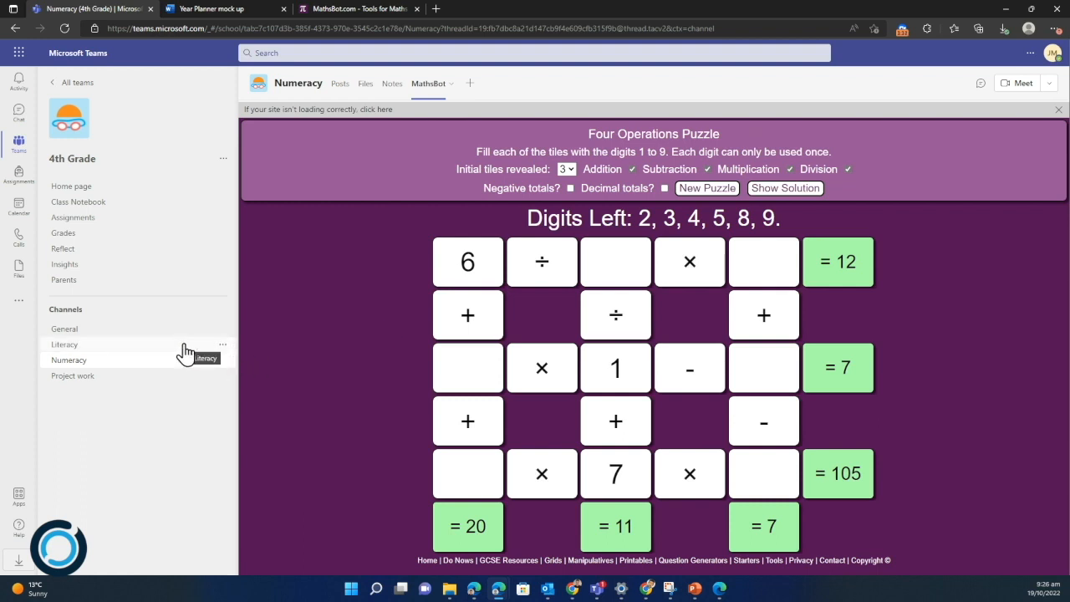
mouse_move(157, 351)
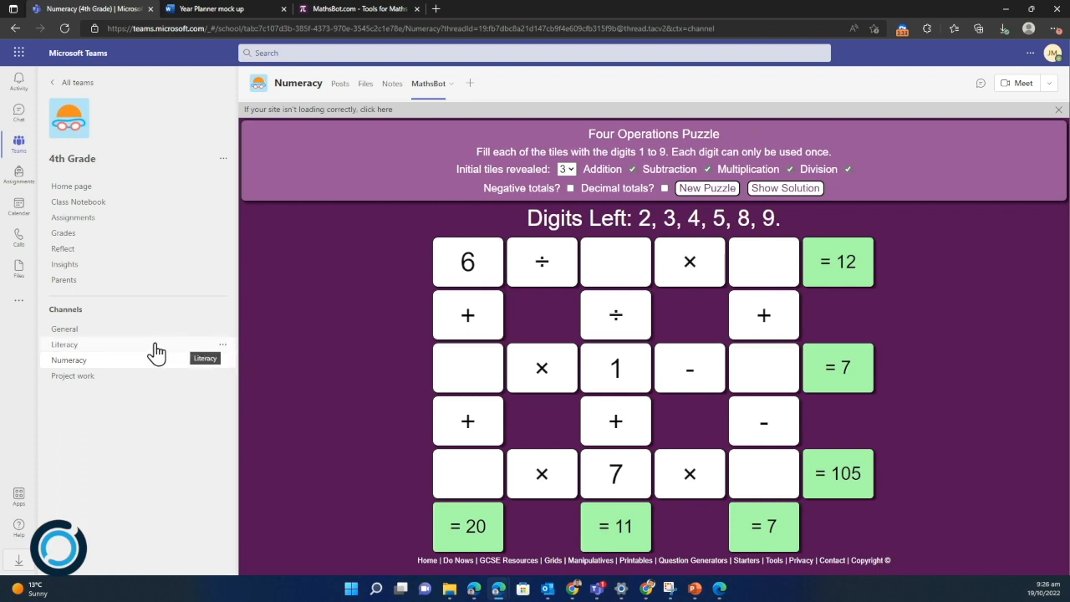
mouse_move(151, 349)
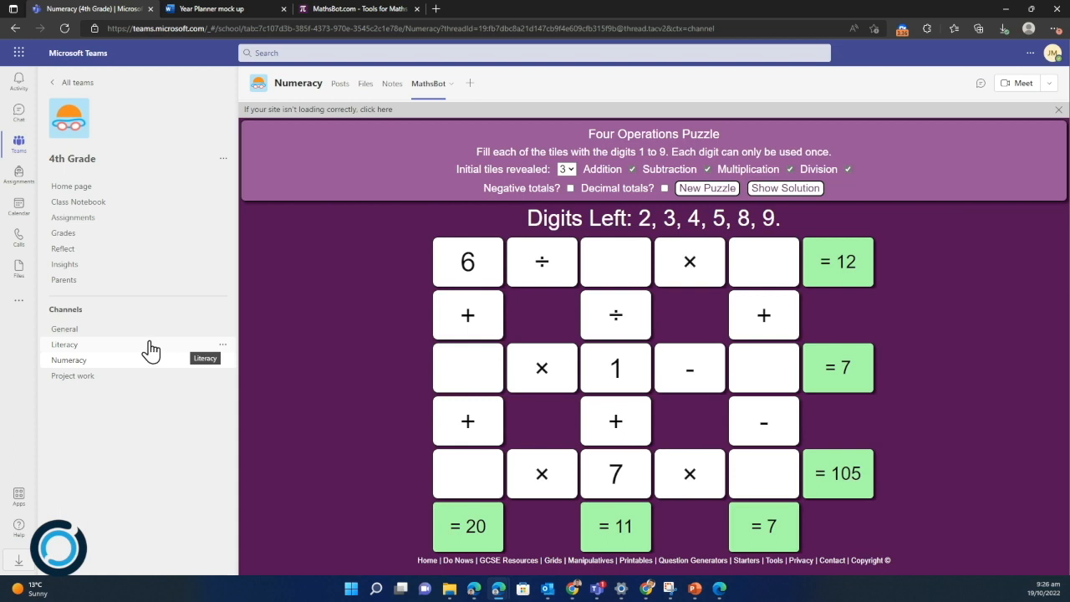
Step: Return to General, open the tab gallery, and scroll down toward Flipgrid
click(64, 329)
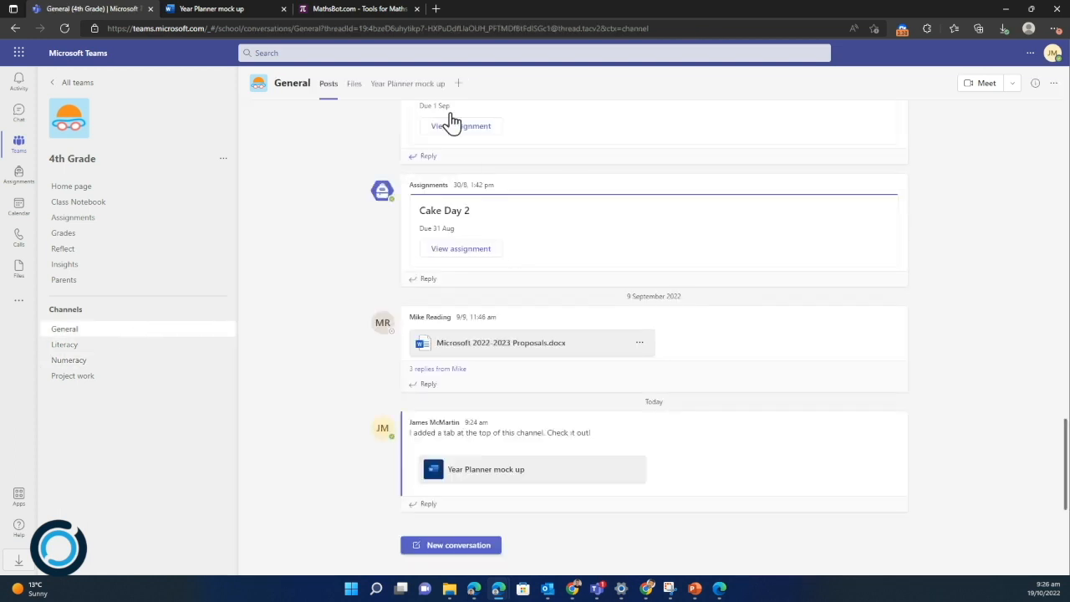
mouse_move(461, 82)
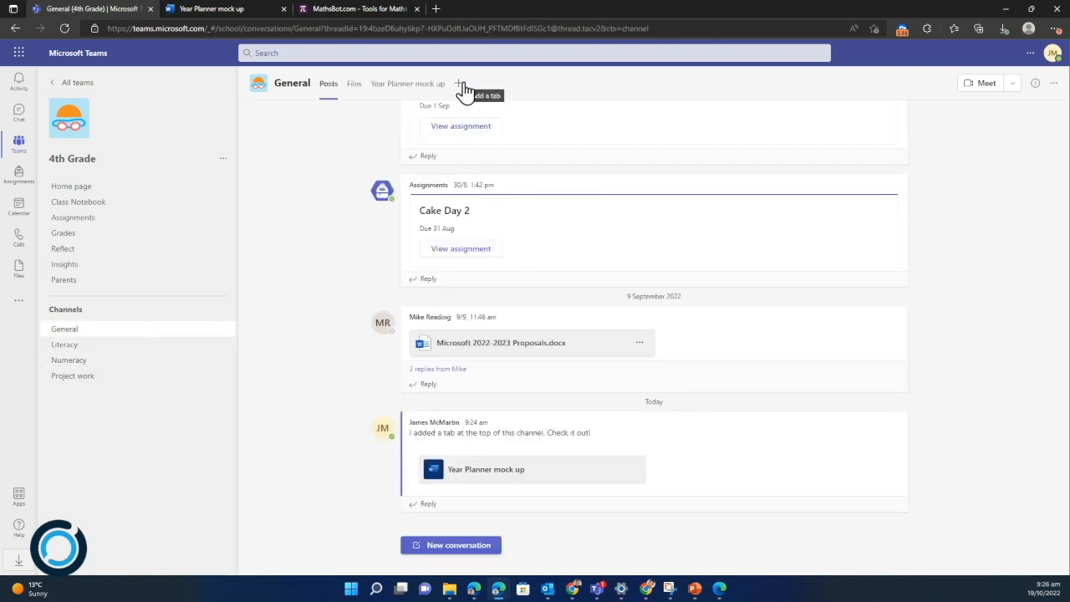
click(464, 82)
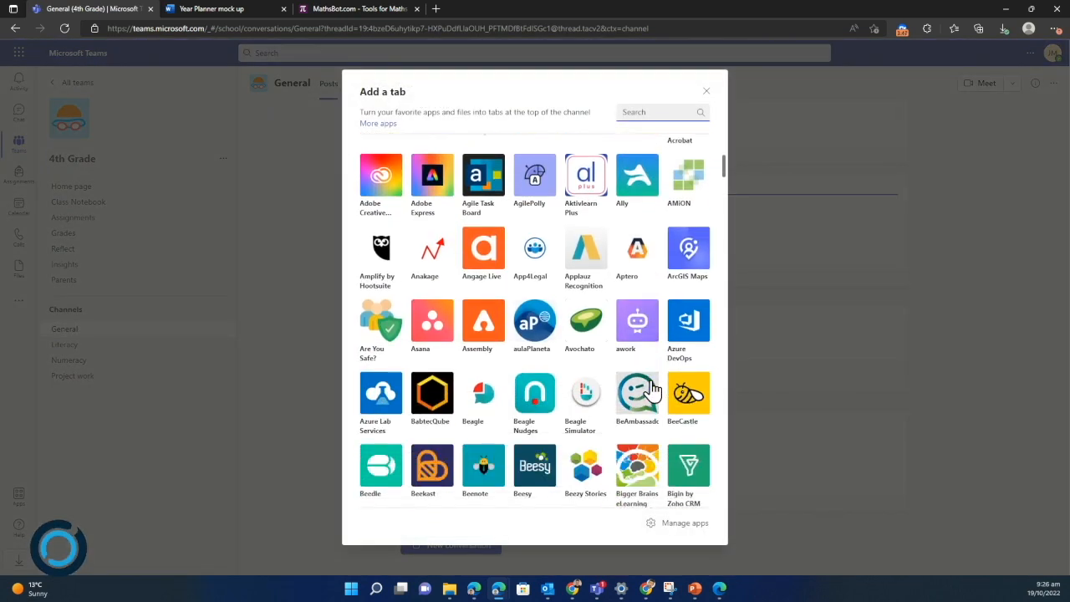
scroll(down, 3)
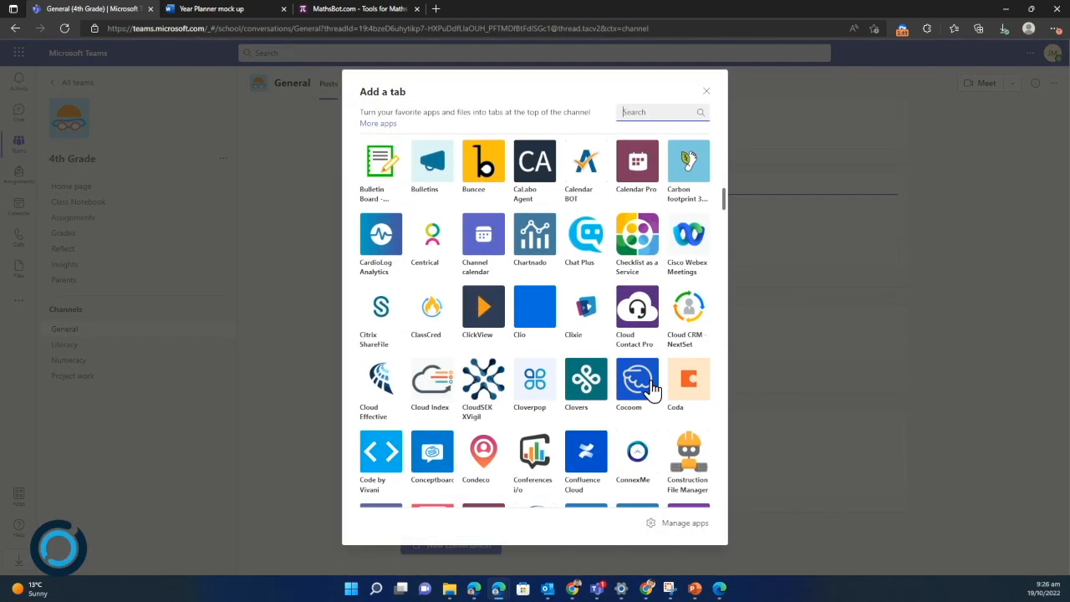
scroll(down, 3)
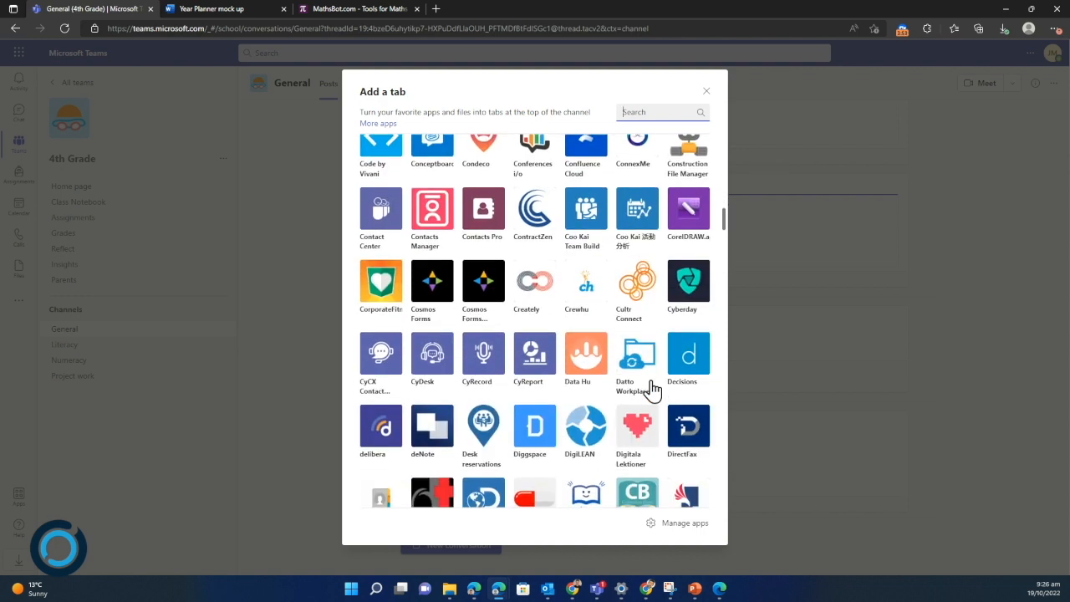
scroll(down, 3)
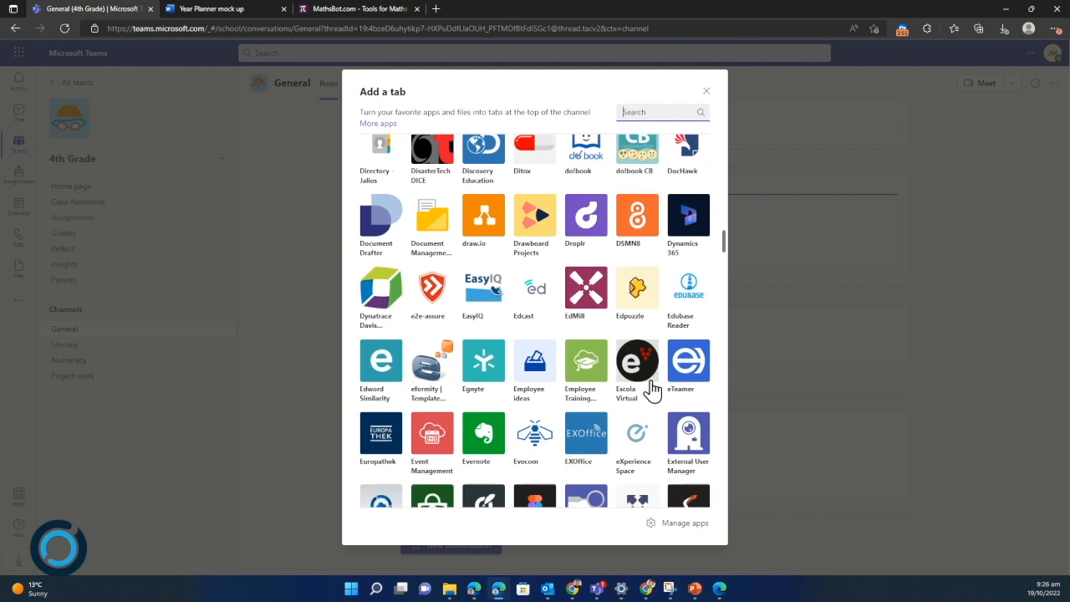
scroll(down, 3)
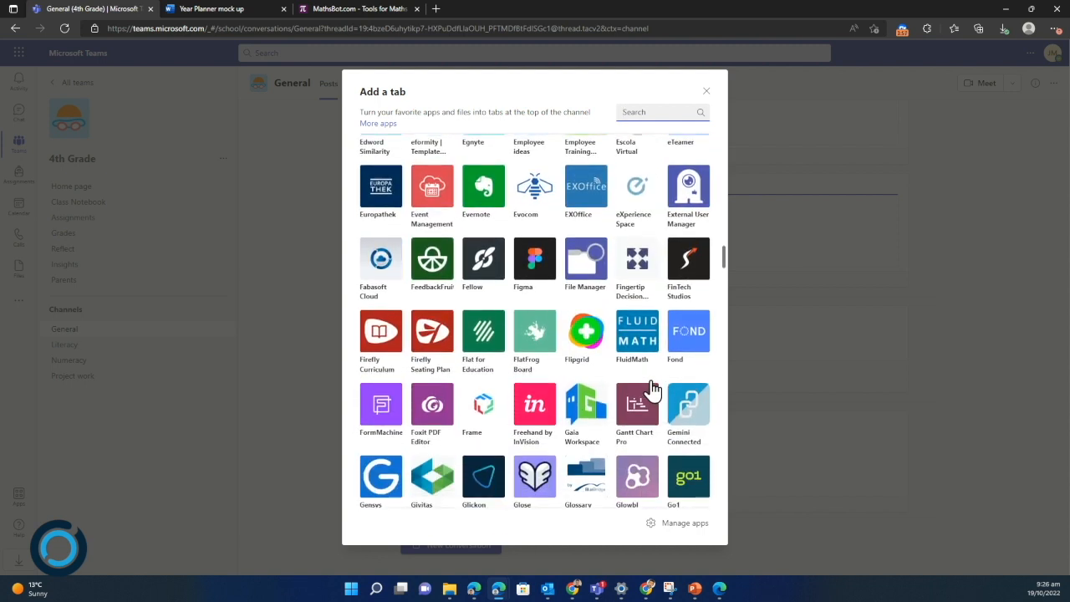
scroll(down, 3)
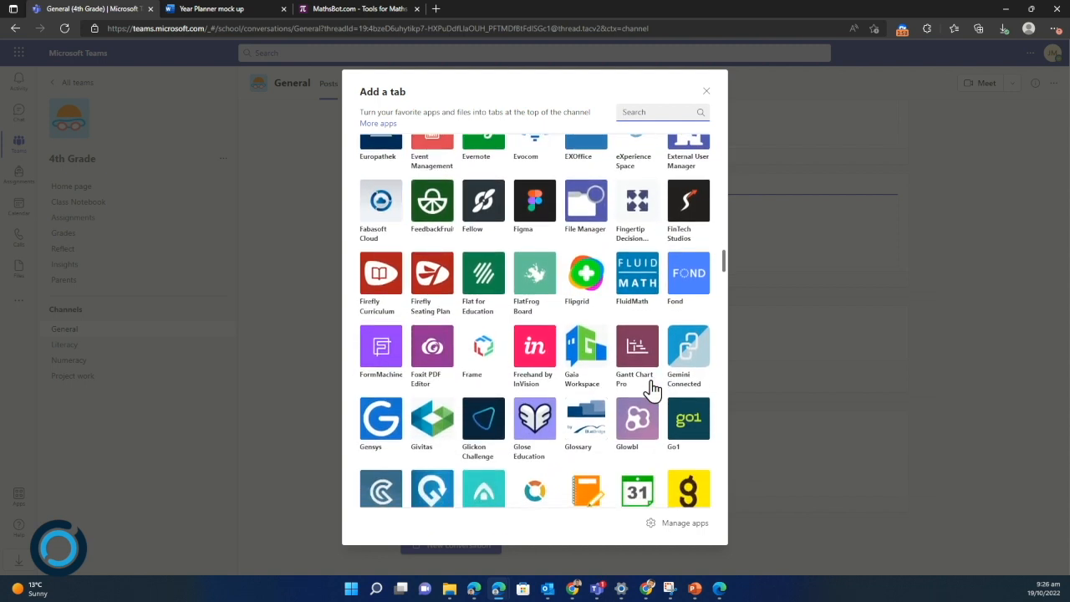
mouse_move(585, 274)
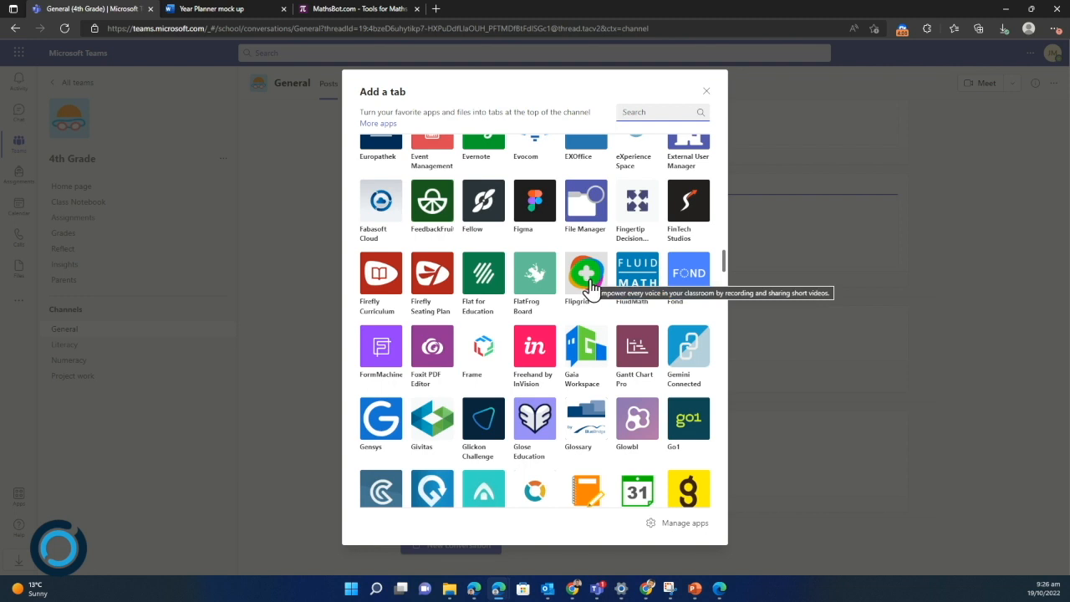
Step: Review Flipgrid's Overview and Permissions, then add Flipgrid as a tab
click(586, 272)
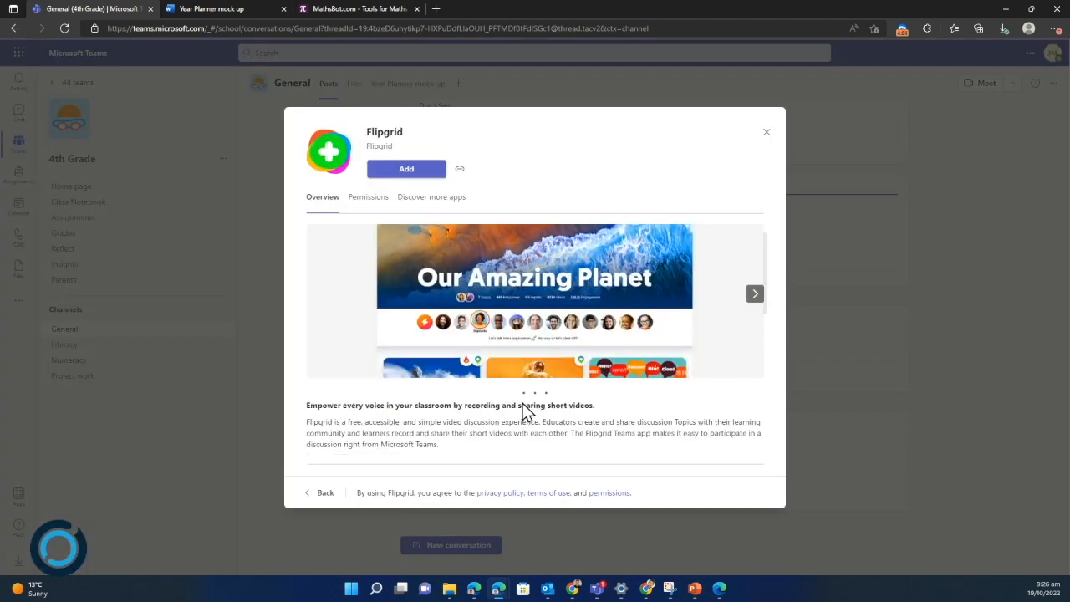
scroll(down, 3)
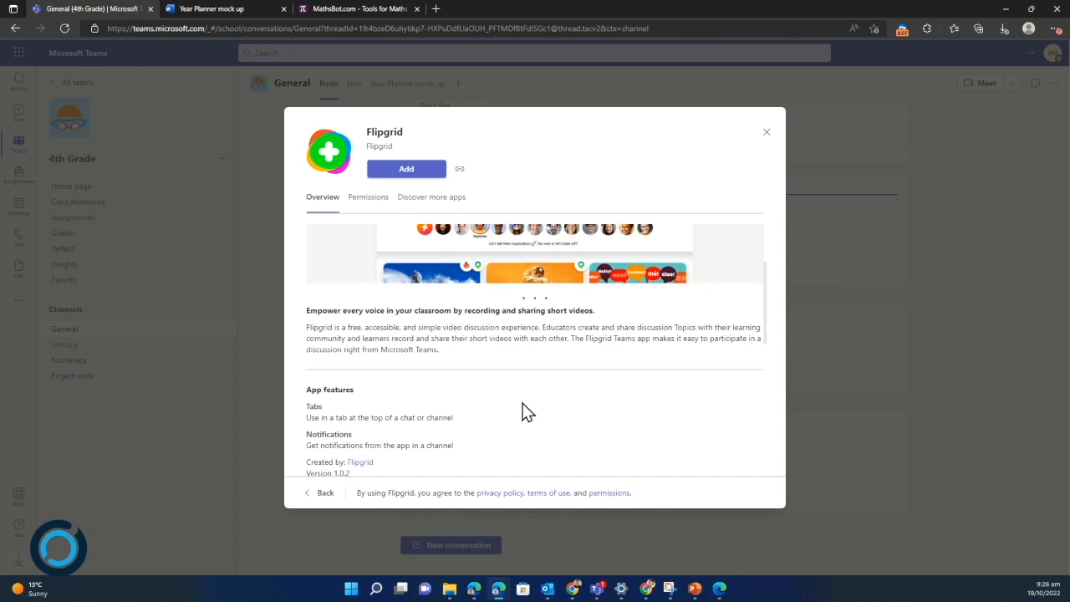
click(368, 196)
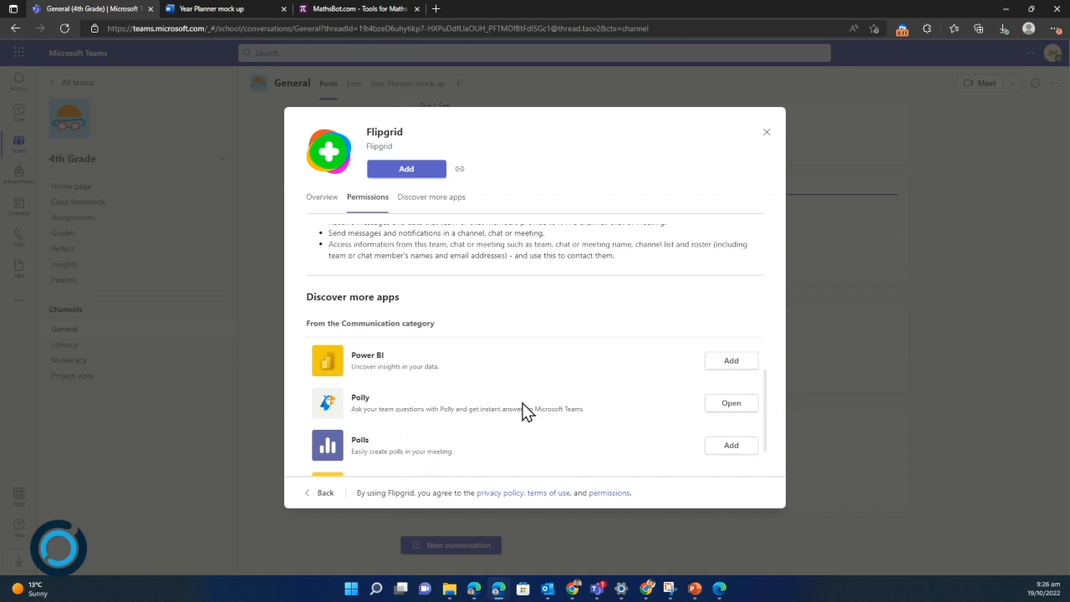
click(322, 197)
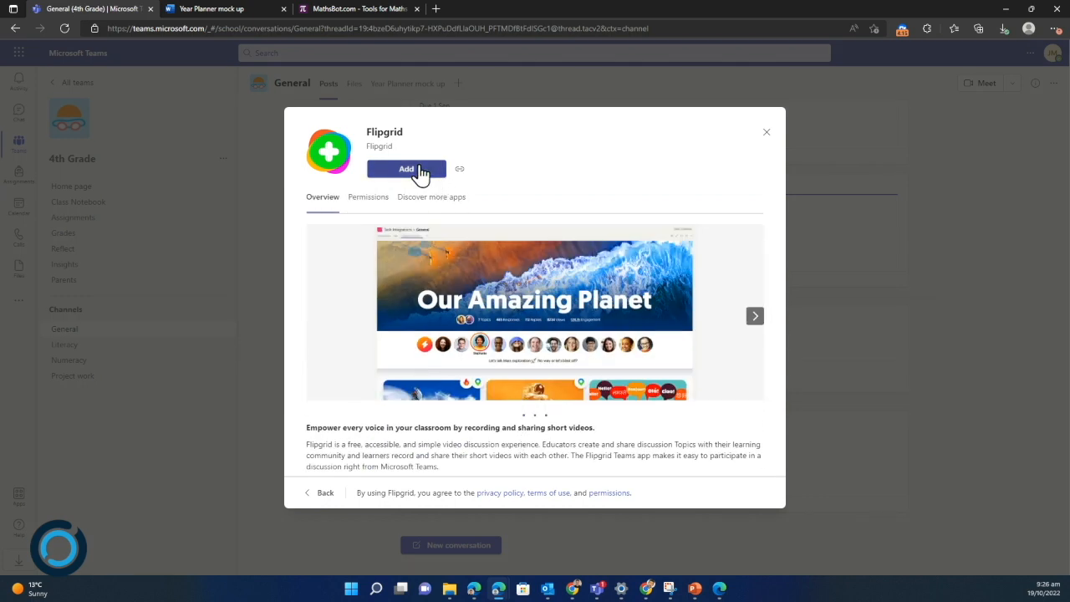
click(766, 131)
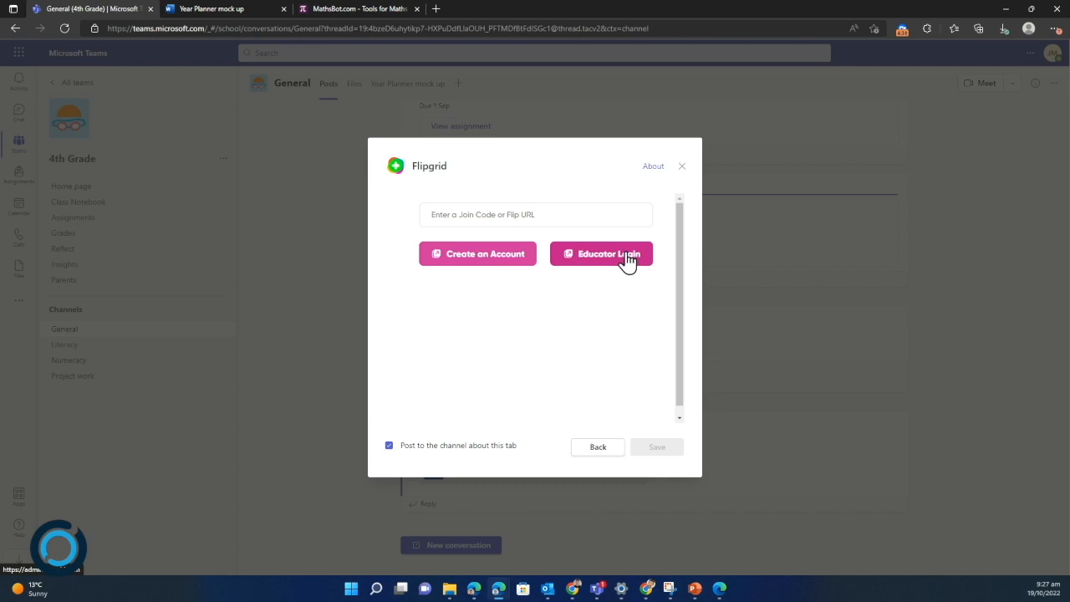
Step: Choose Educator Login in Flipgrid to reach the Microsoft, Google or Apple sign-in page
click(601, 253)
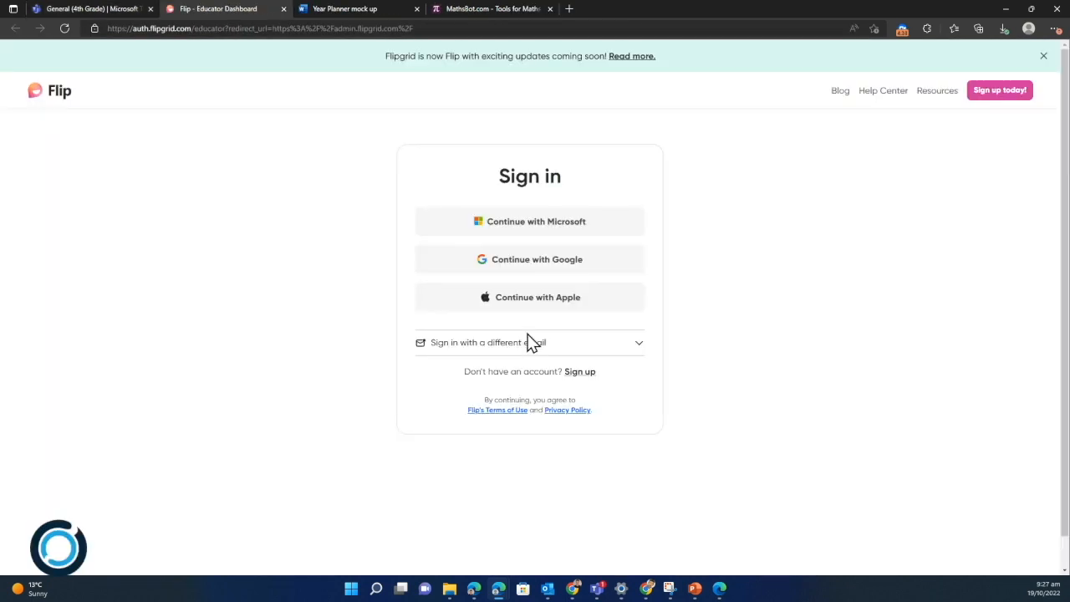
mouse_move(99, 9)
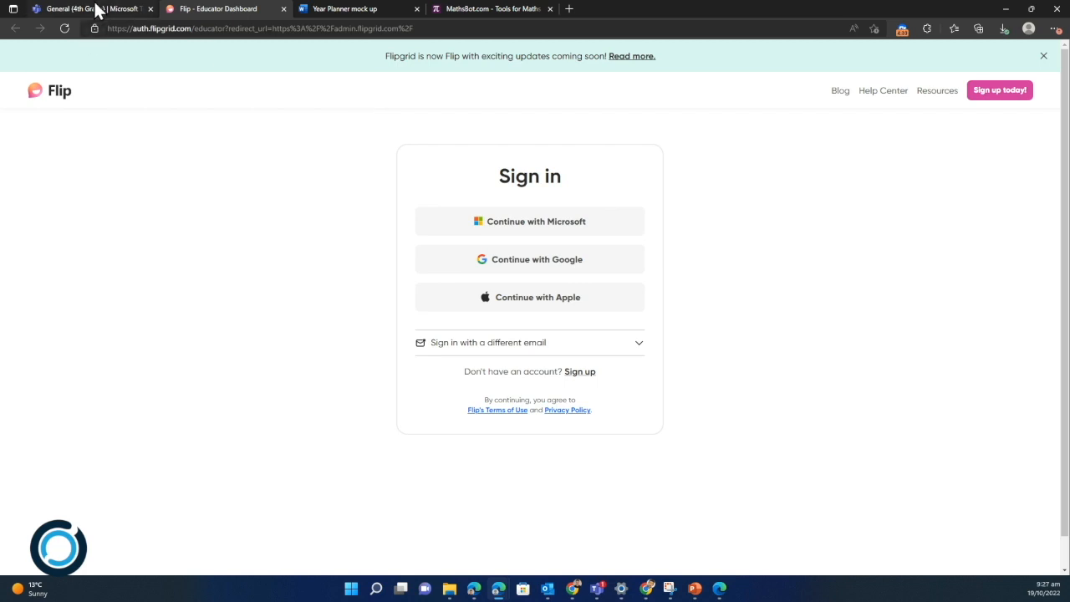
mouse_move(100, 8)
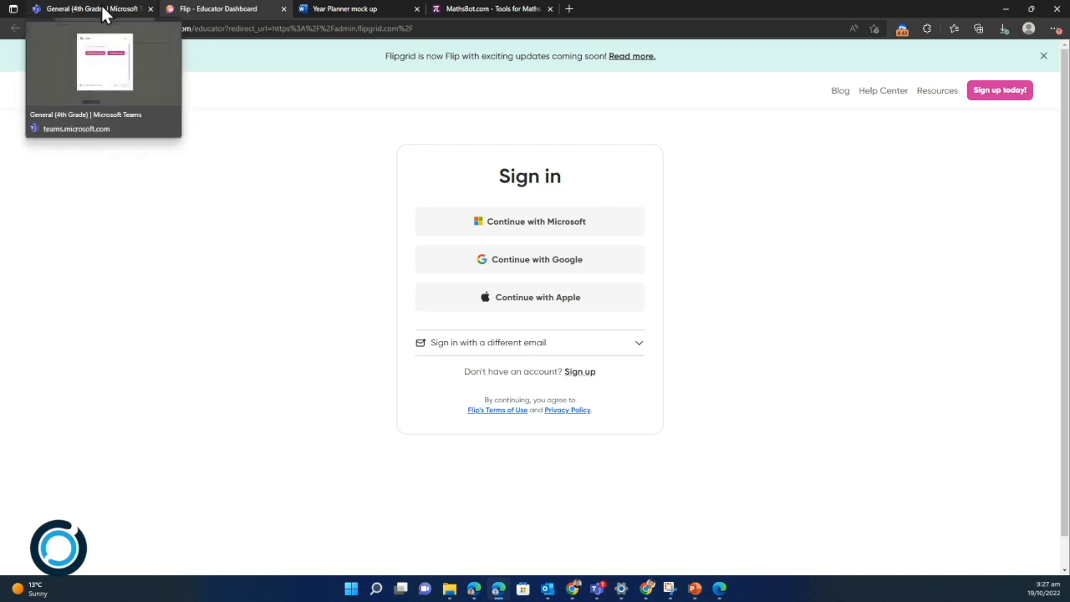
mouse_move(313, 305)
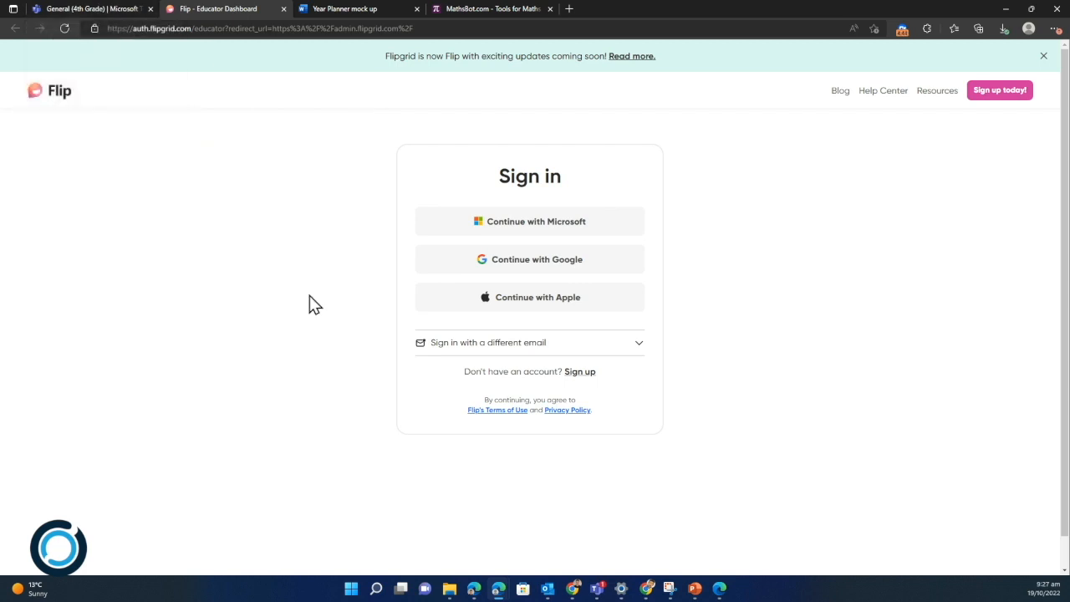